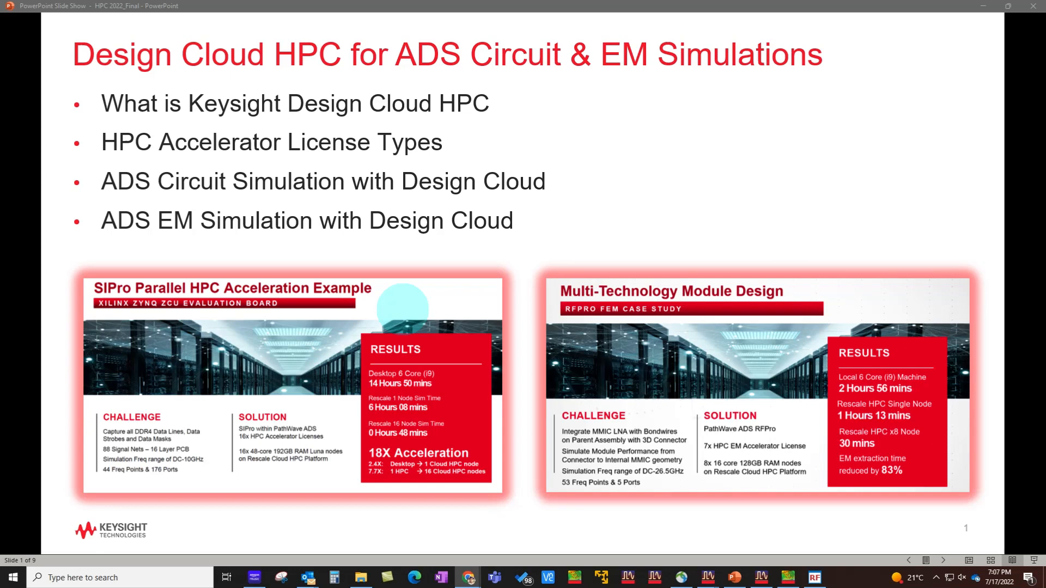
{"action": "mouse_move", "coordinate": [375, 69]}
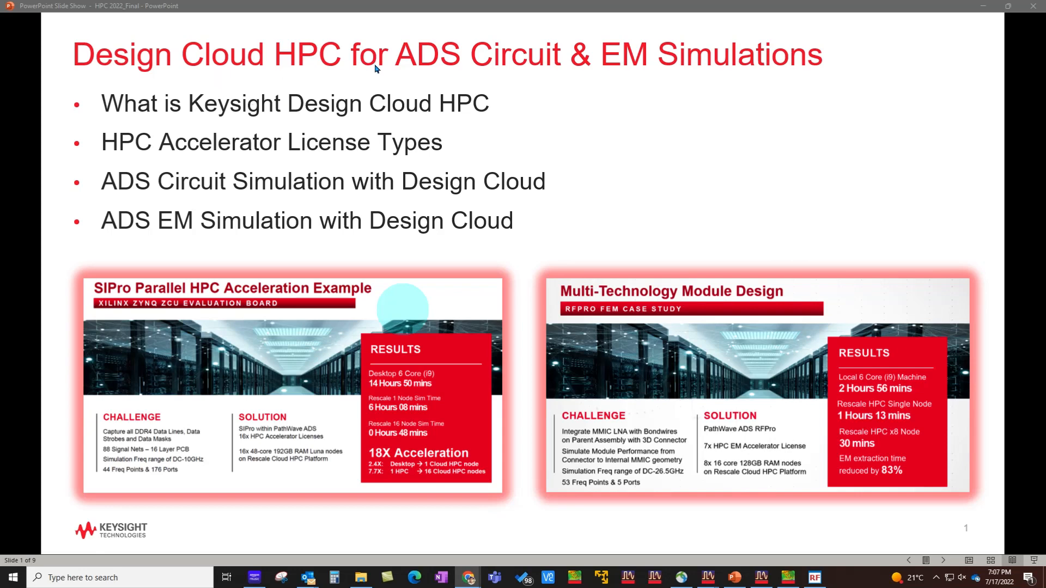
{"action": "mouse_move", "coordinate": [521, 77]}
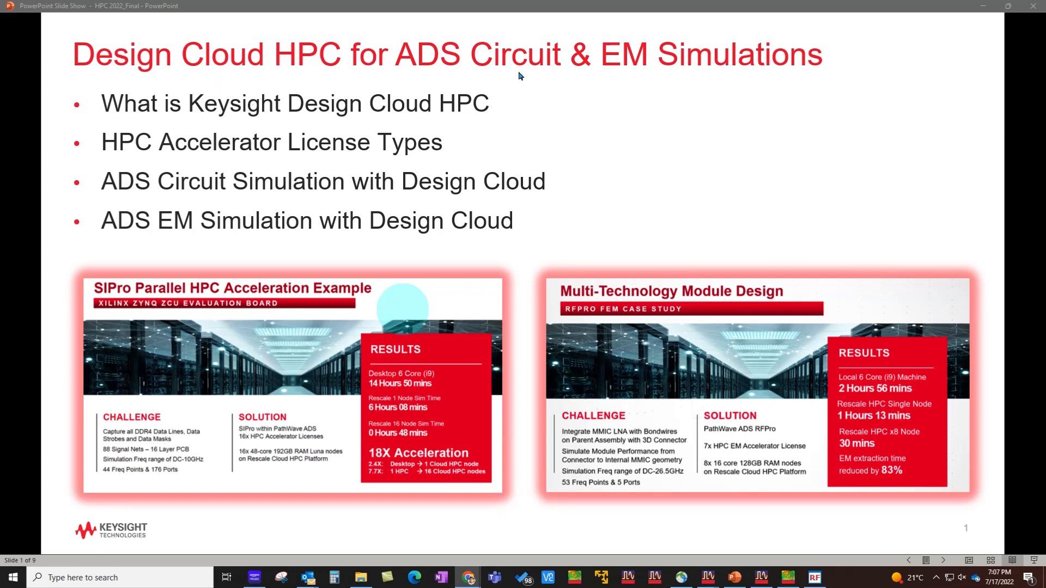
{"action": "mouse_move", "coordinate": [637, 71]}
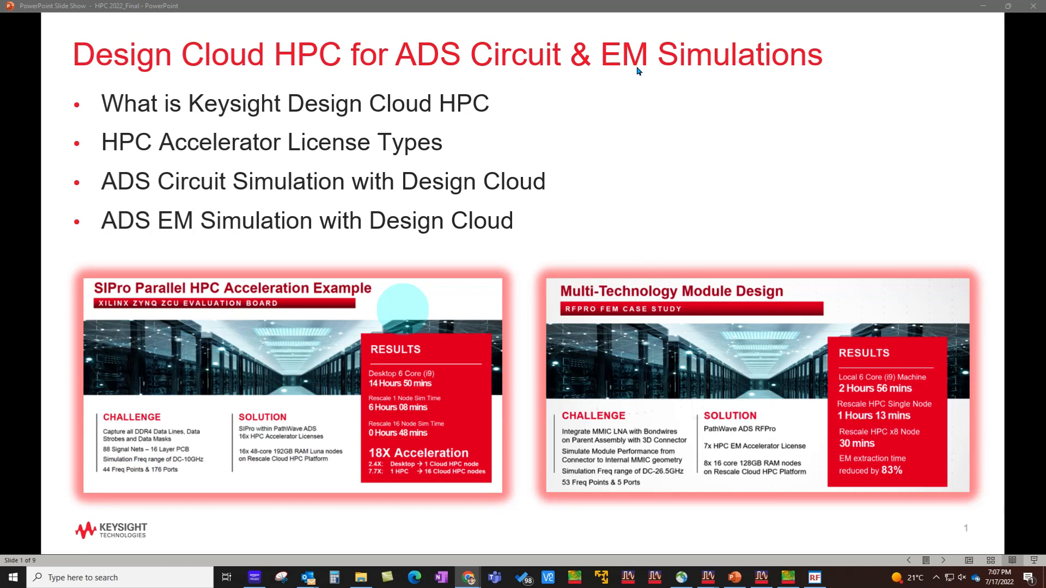
{"action": "mouse_move", "coordinate": [636, 71]}
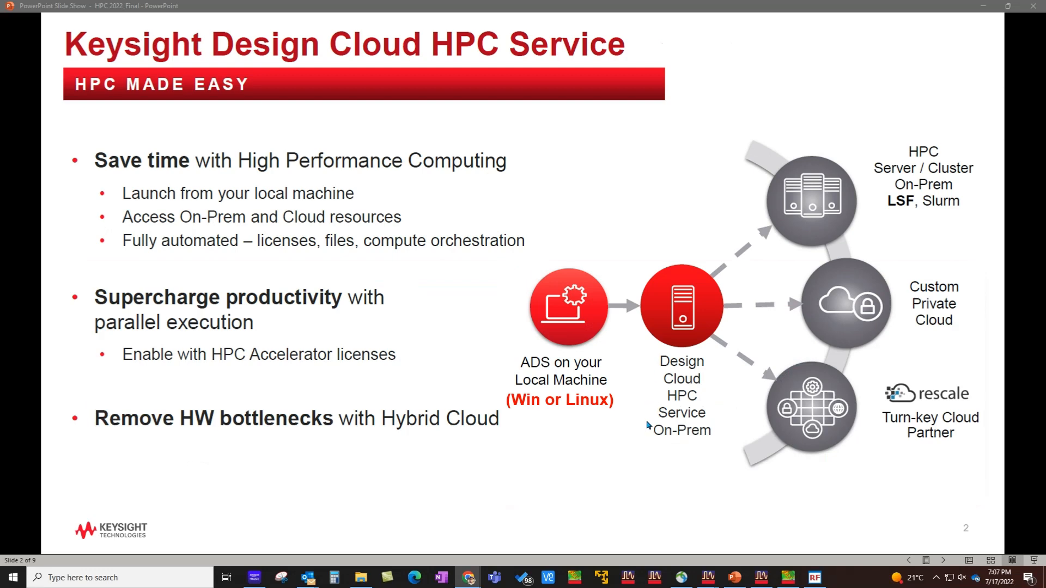
{"action": "mouse_move", "coordinate": [704, 293]}
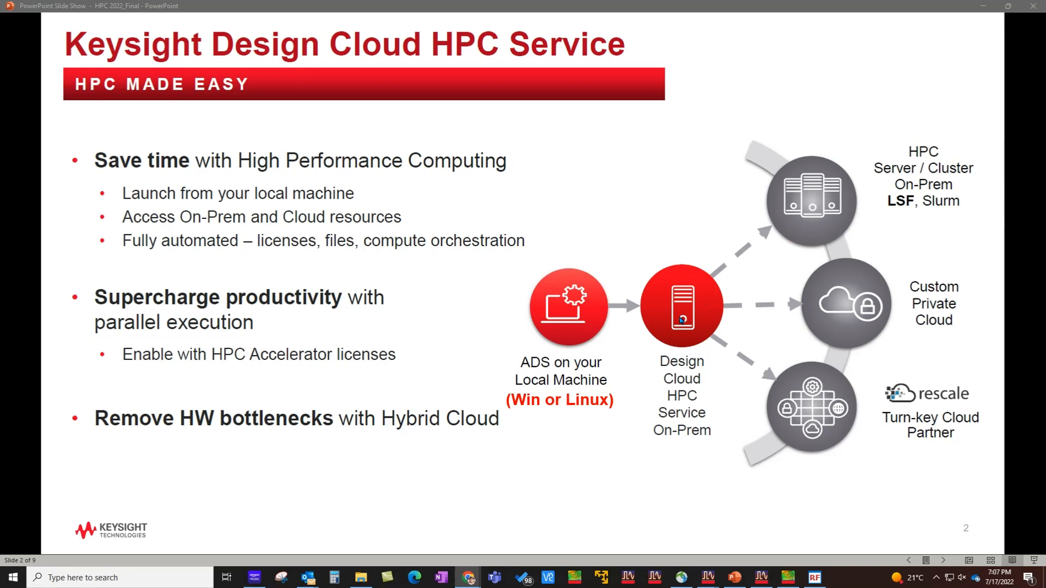
{"action": "mouse_move", "coordinate": [805, 224]}
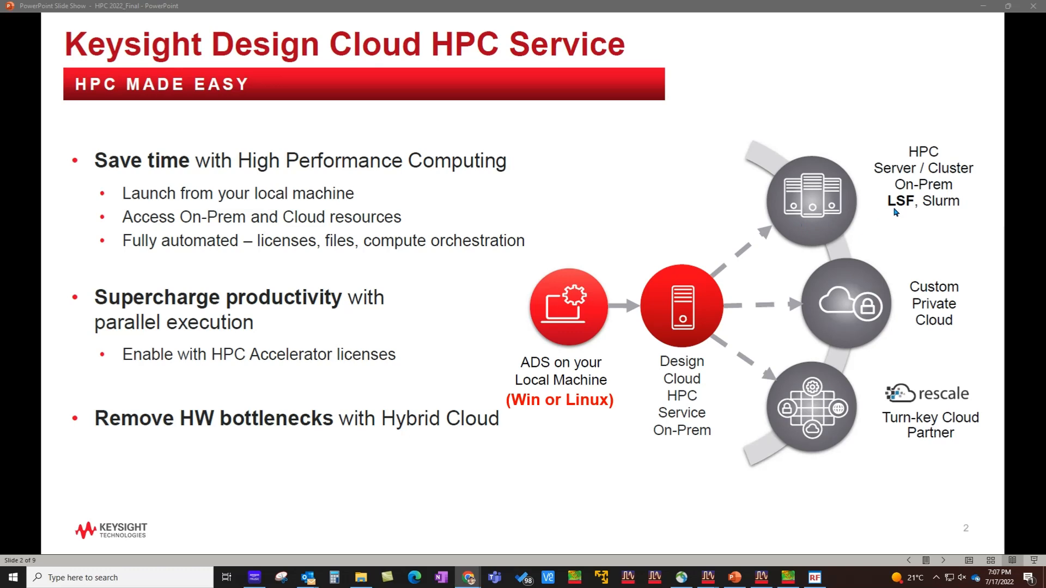
{"action": "mouse_move", "coordinate": [852, 316]}
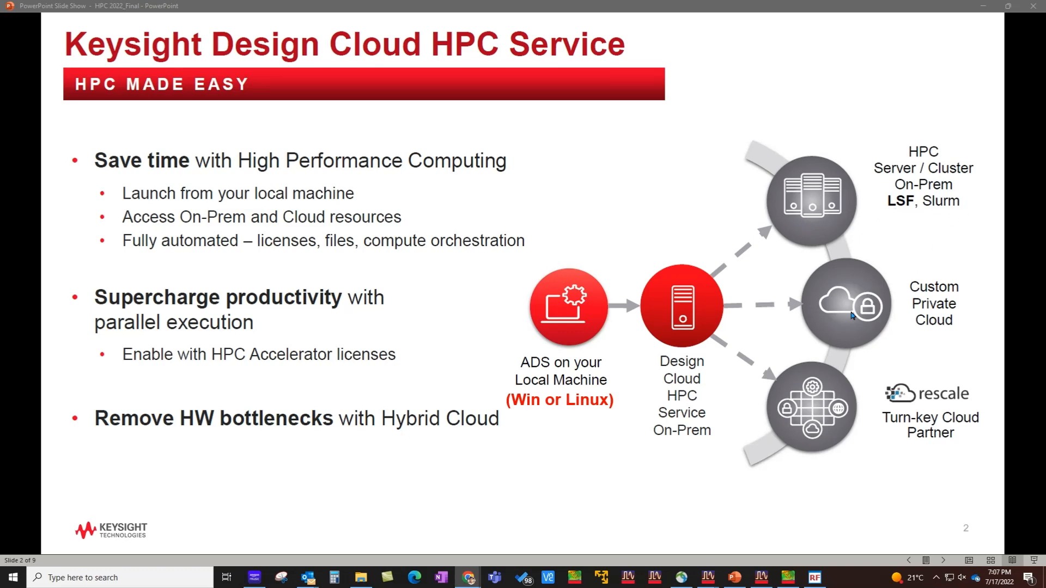
{"action": "mouse_move", "coordinate": [867, 305]}
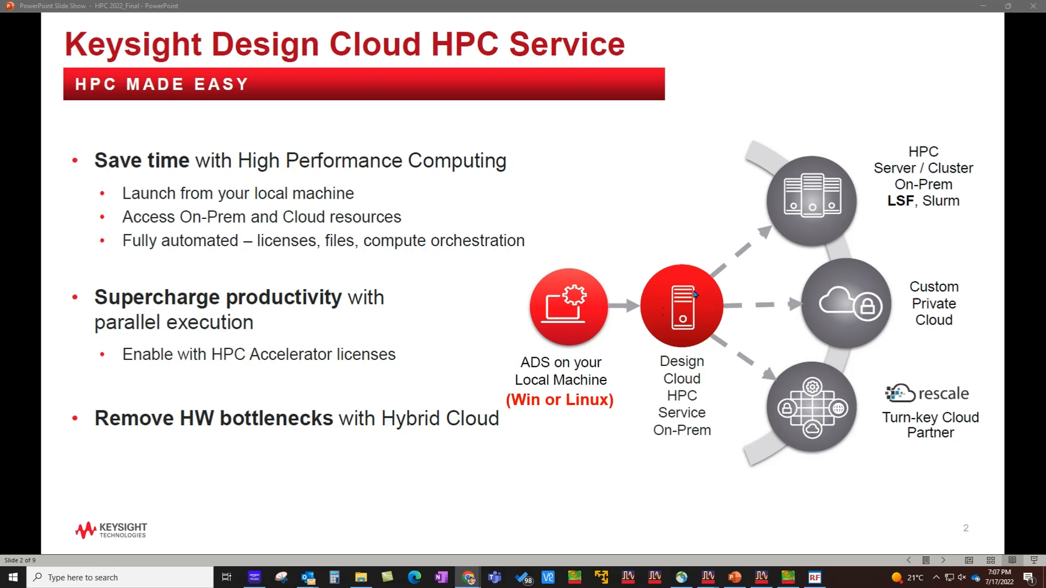
{"action": "mouse_move", "coordinate": [844, 398]}
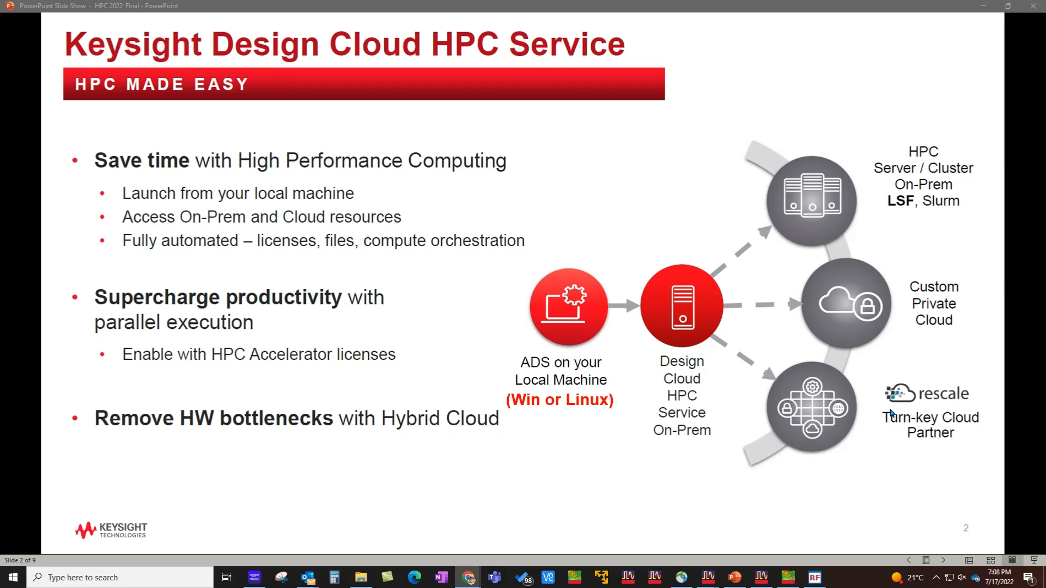
{"action": "mouse_move", "coordinate": [915, 448]}
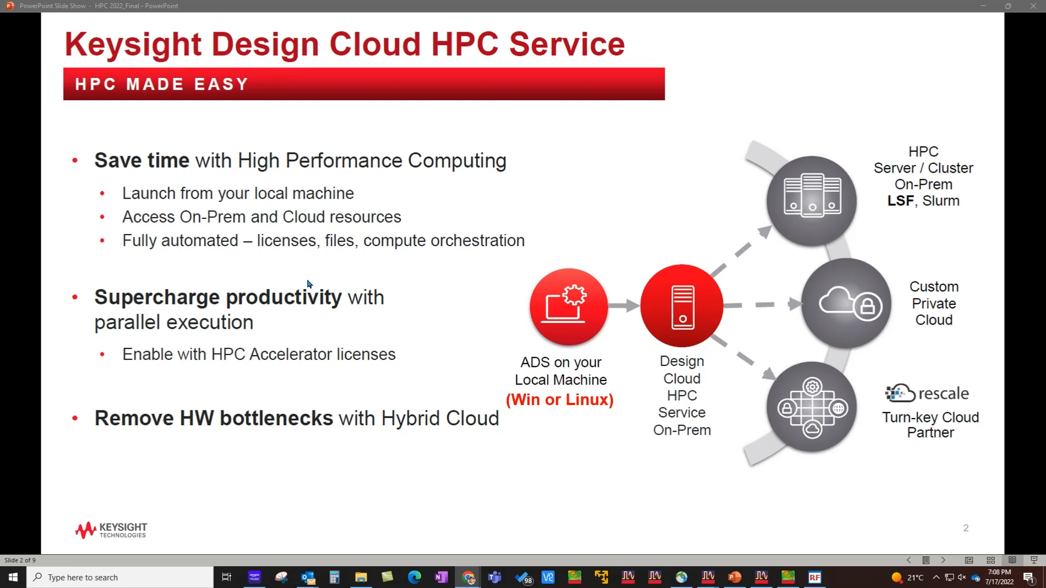
{"action": "mouse_move", "coordinate": [205, 175]}
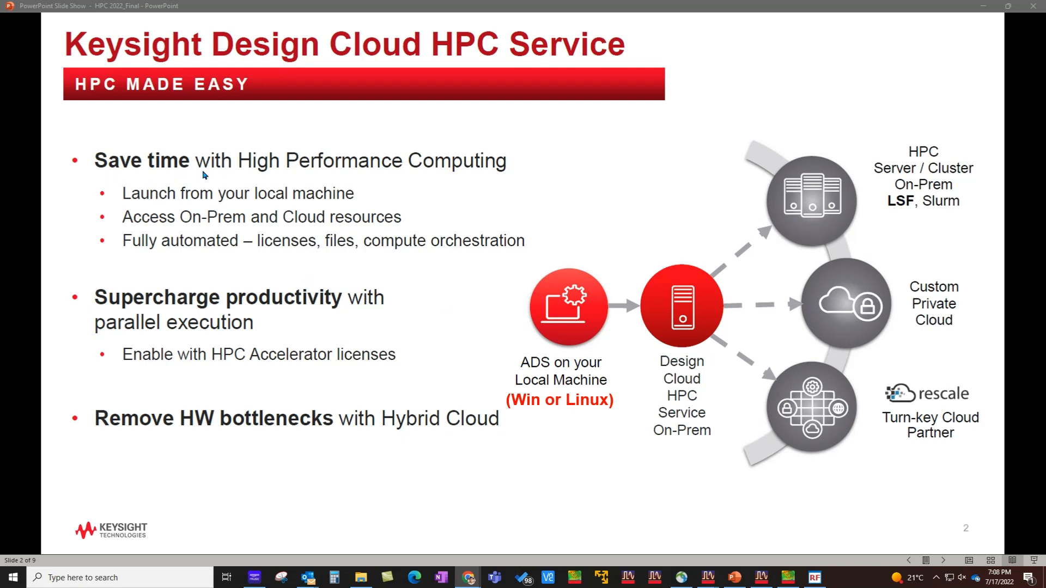
{"action": "mouse_move", "coordinate": [304, 171]}
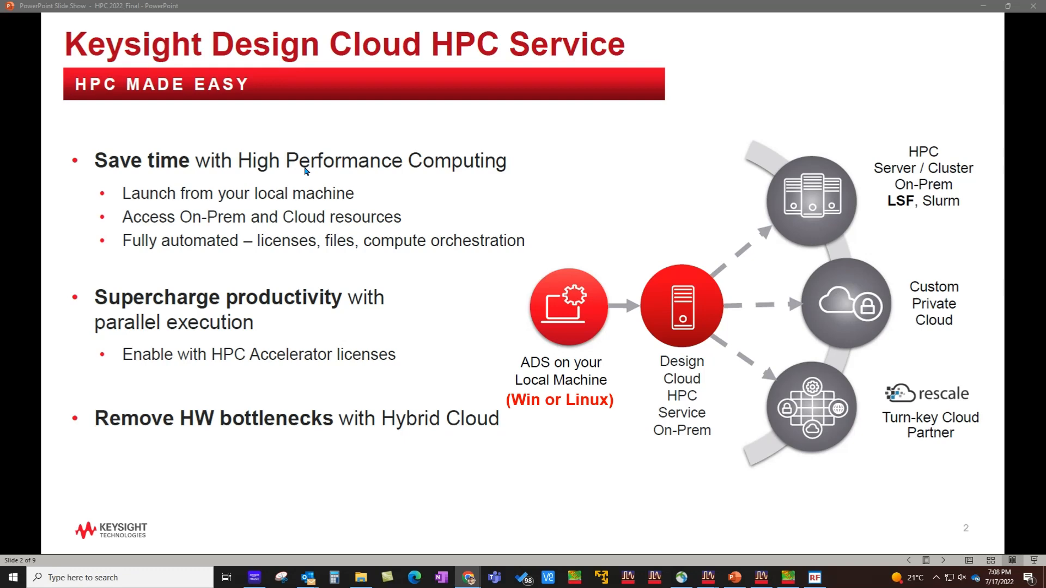
{"action": "mouse_move", "coordinate": [277, 333]}
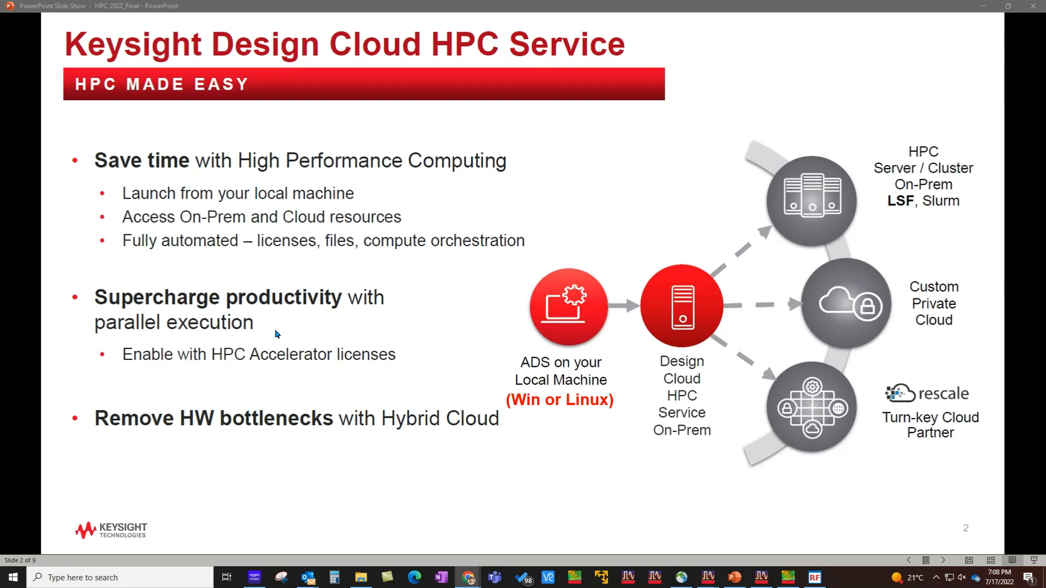
{"action": "mouse_move", "coordinate": [286, 433]}
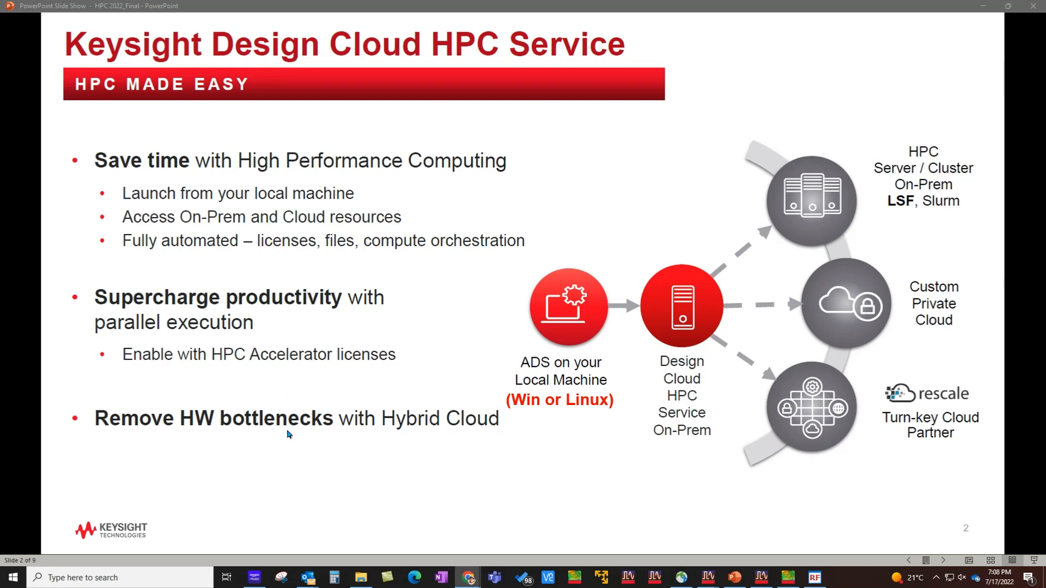
{"action": "mouse_move", "coordinate": [581, 429]}
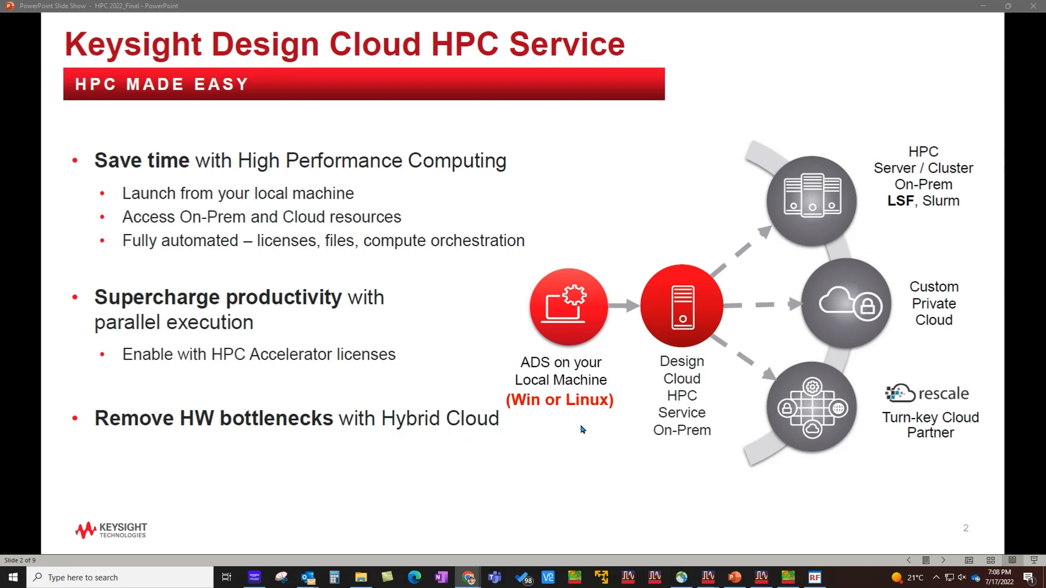
{"action": "mouse_move", "coordinate": [513, 433]}
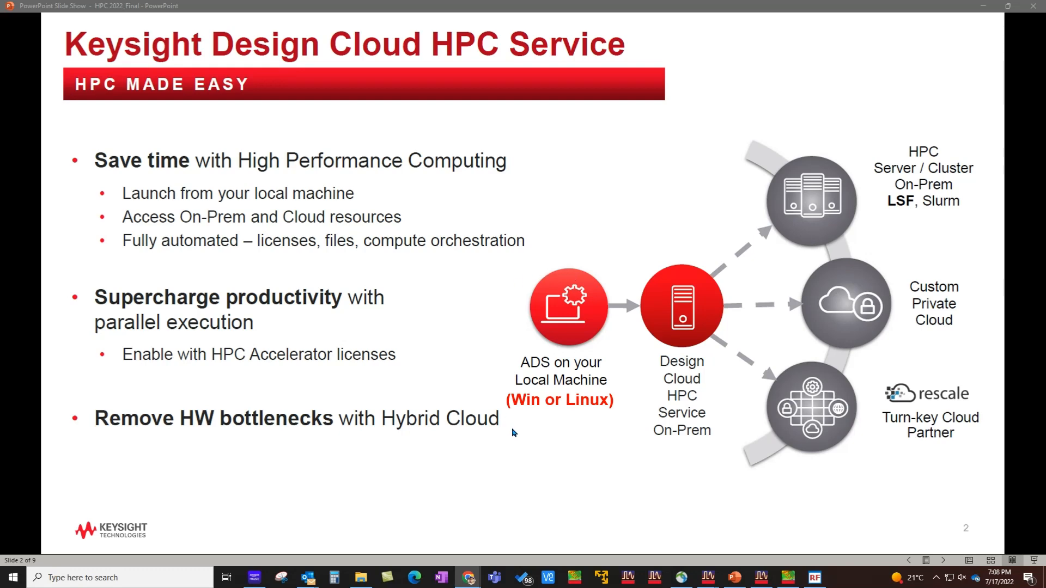
{"action": "mouse_move", "coordinate": [531, 410]}
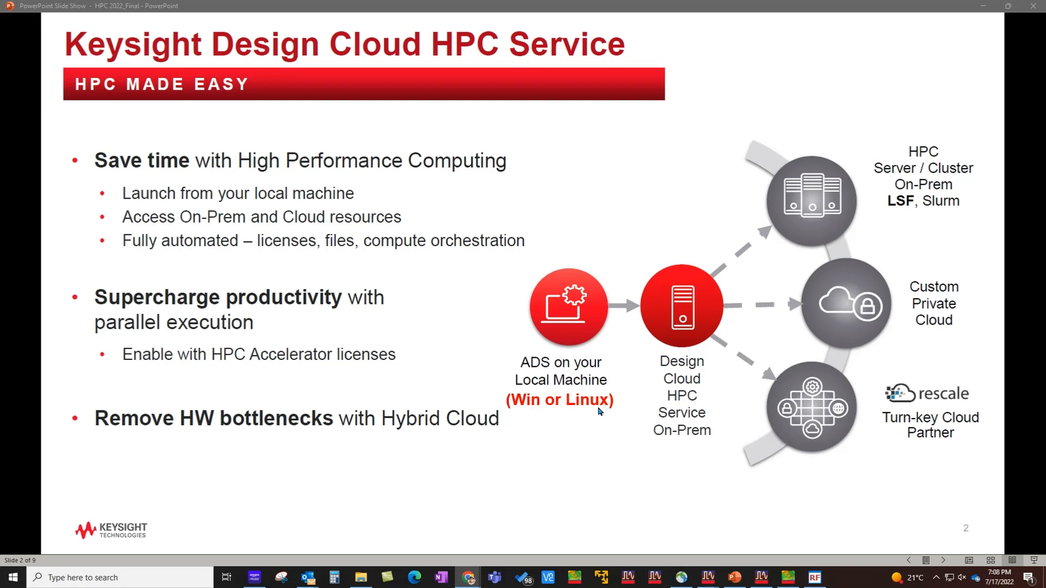
{"action": "mouse_move", "coordinate": [693, 322]}
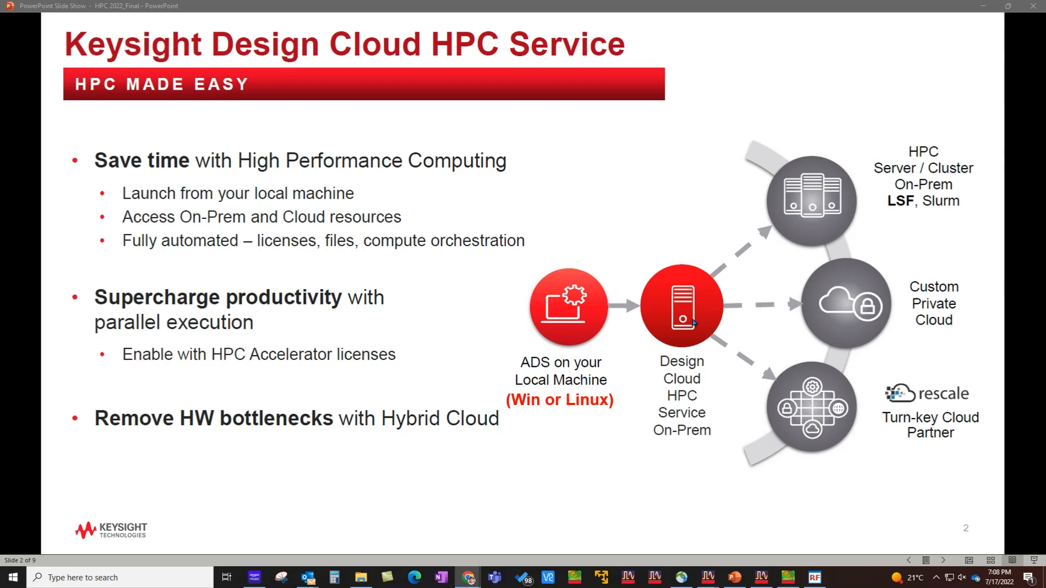
{"action": "mouse_move", "coordinate": [617, 248]}
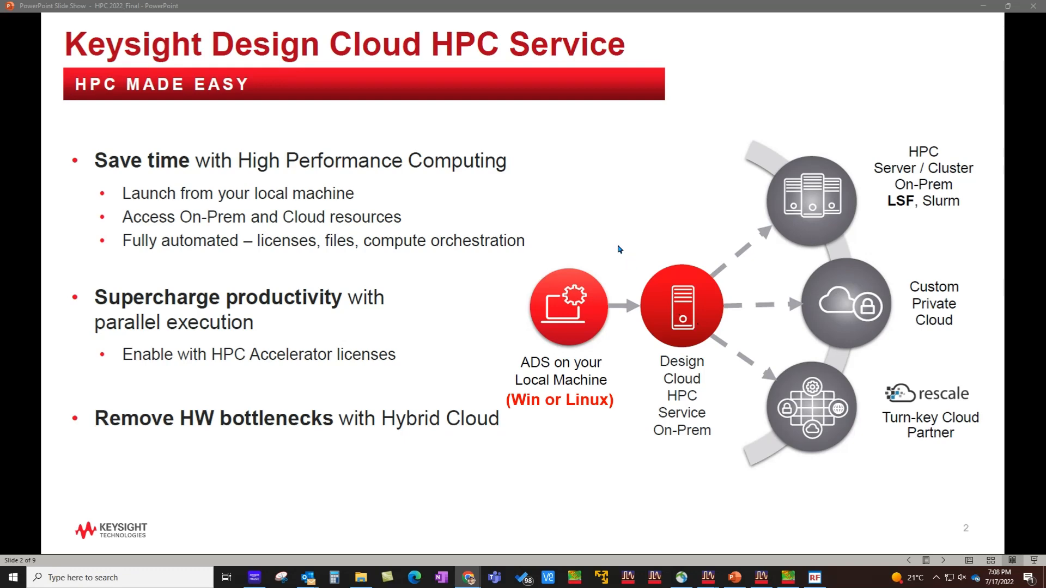
Advance the slide show to slide 3, 'HPC Accelerator License Types & Features'.
{"action": "key", "text": "right"}
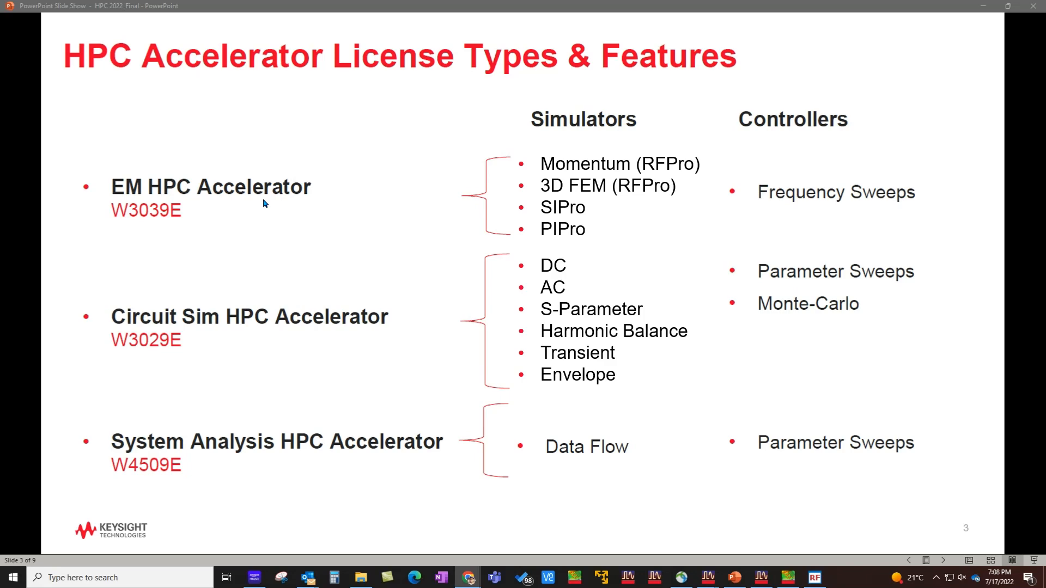
{"action": "mouse_move", "coordinate": [253, 415]}
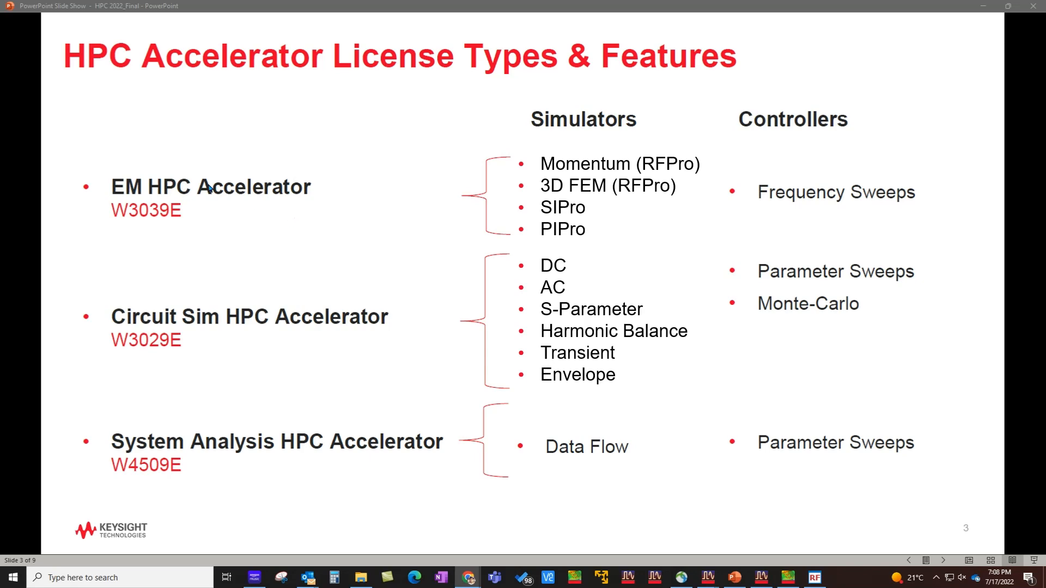
{"action": "mouse_move", "coordinate": [254, 199]}
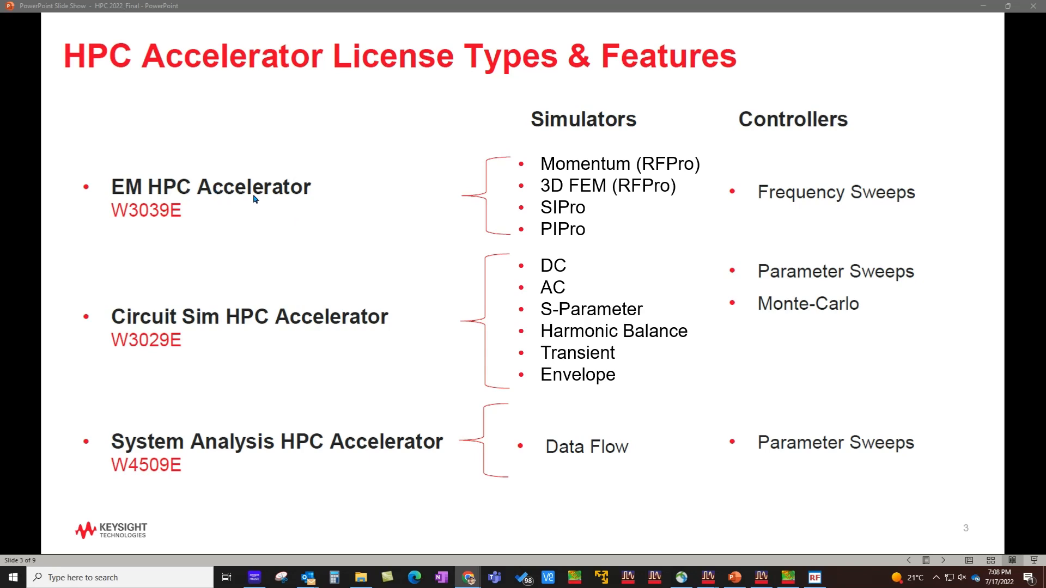
{"action": "mouse_move", "coordinate": [498, 173]}
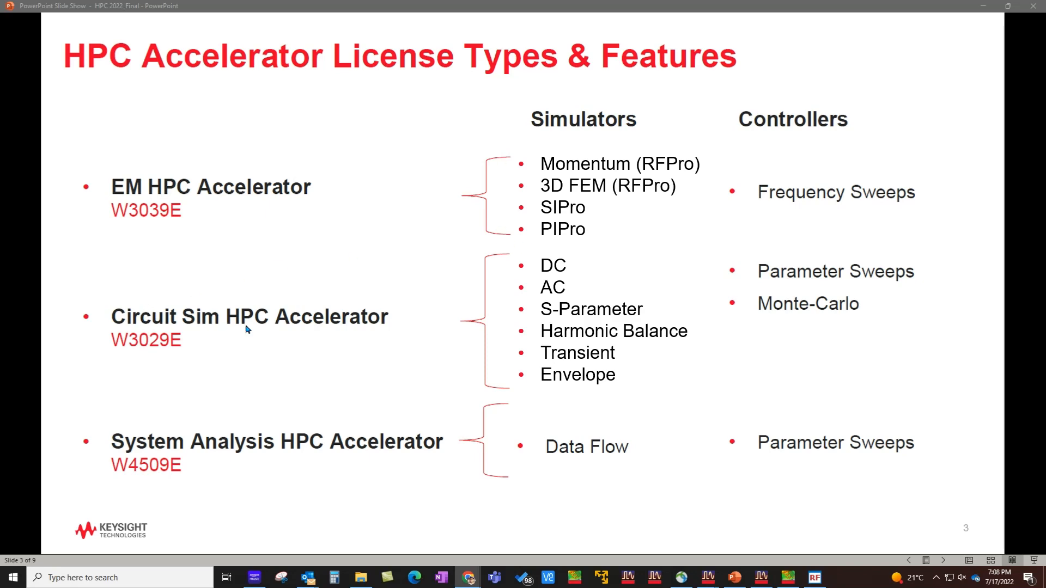
{"action": "mouse_move", "coordinate": [527, 392]}
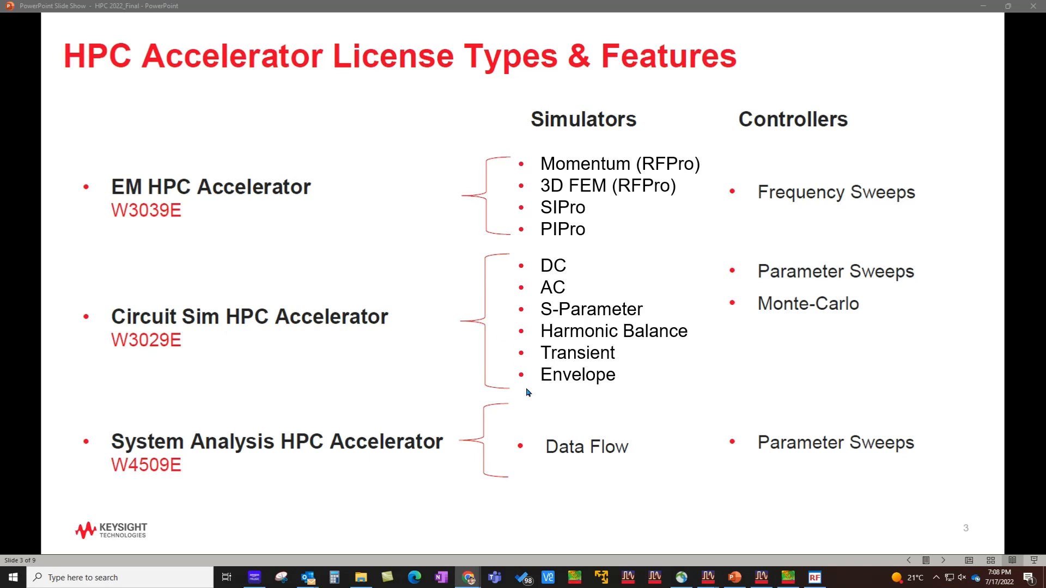
{"action": "mouse_move", "coordinate": [194, 409]}
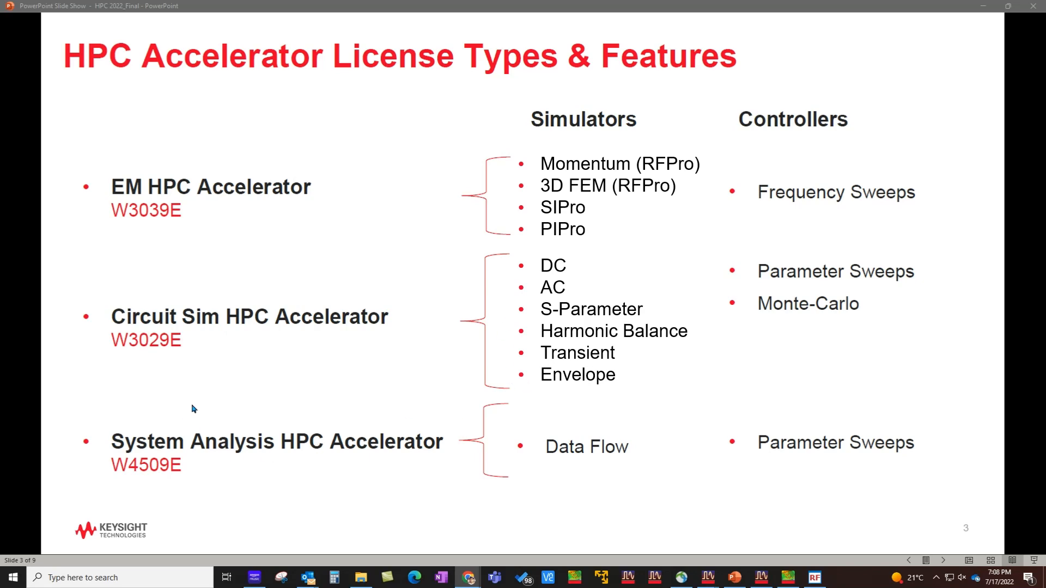
{"action": "mouse_move", "coordinate": [373, 460]}
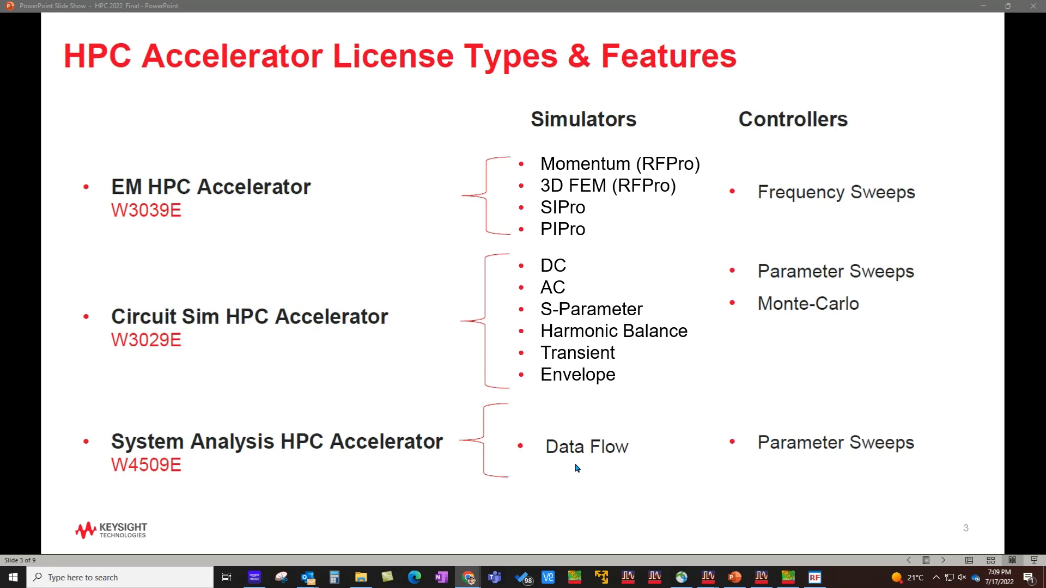
{"action": "mouse_move", "coordinate": [417, 389]}
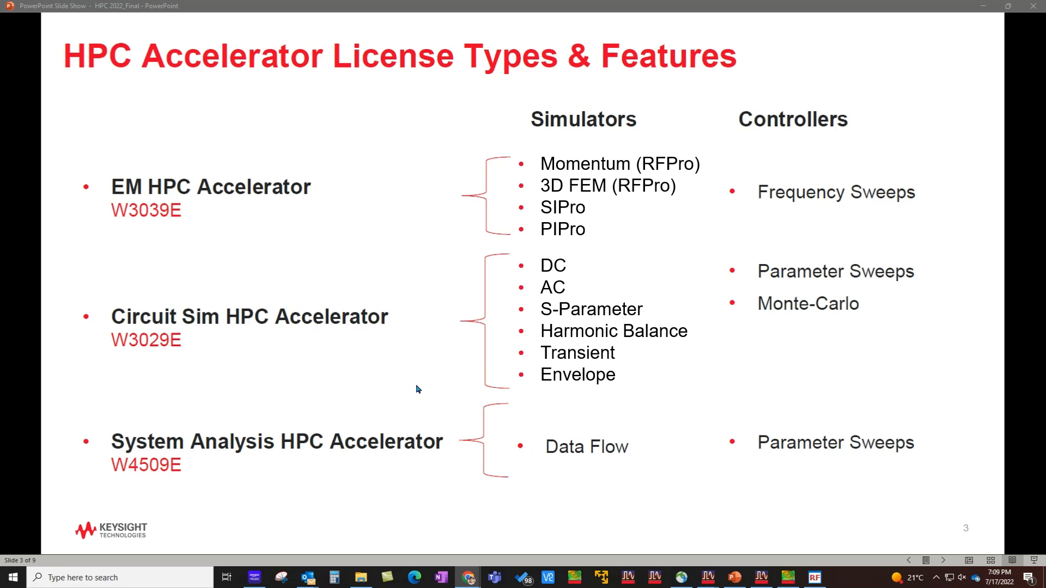
{"action": "mouse_move", "coordinate": [412, 423]}
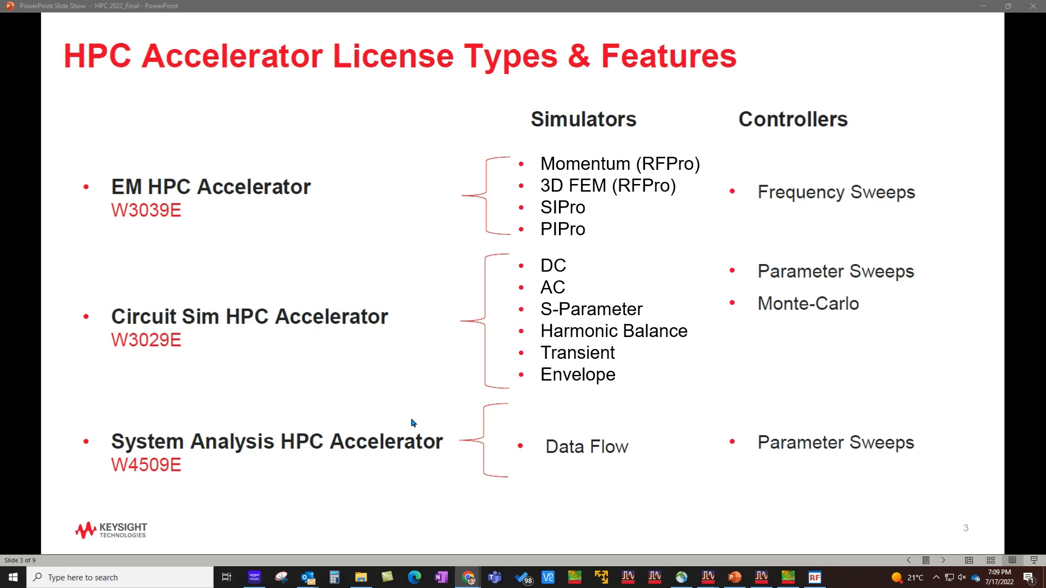
{"action": "mouse_move", "coordinate": [544, 459]}
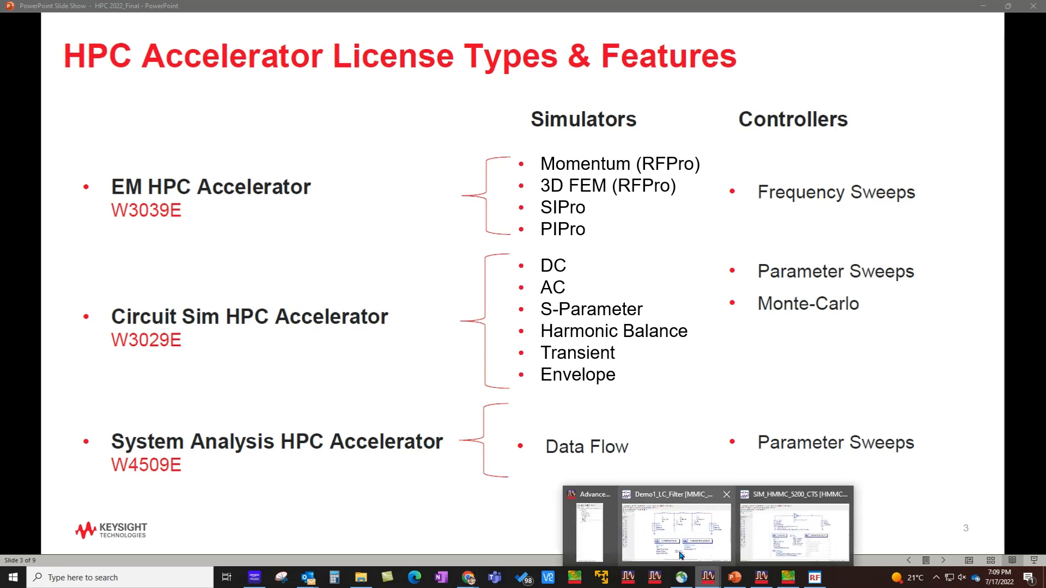
Switch to the Demo1_LC_Filter schematic and bring up the Simulate menu commands.
{"action": "left_click", "coordinate": [674, 530]}
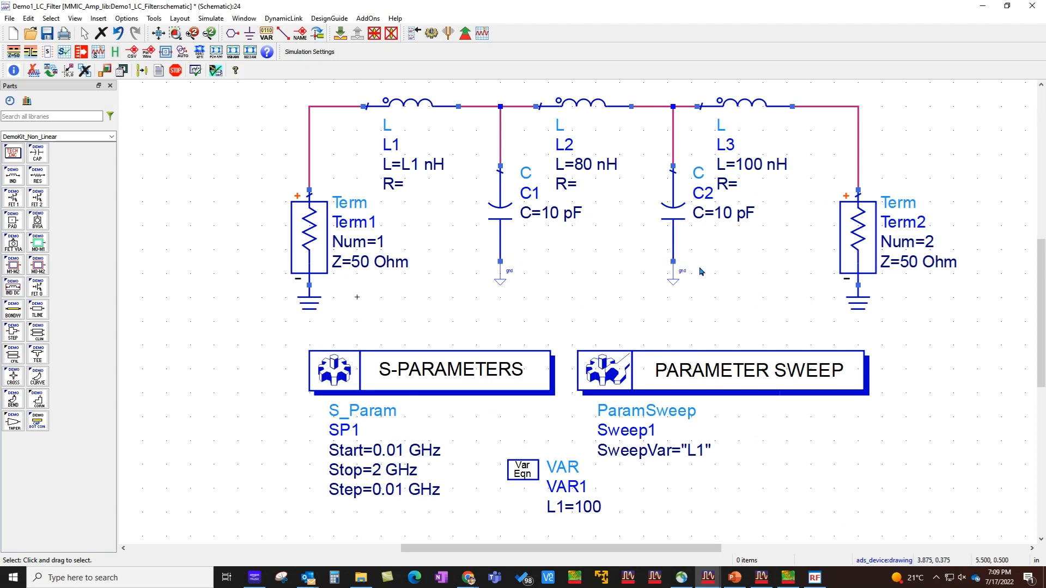
{"action": "mouse_move", "coordinate": [468, 303]}
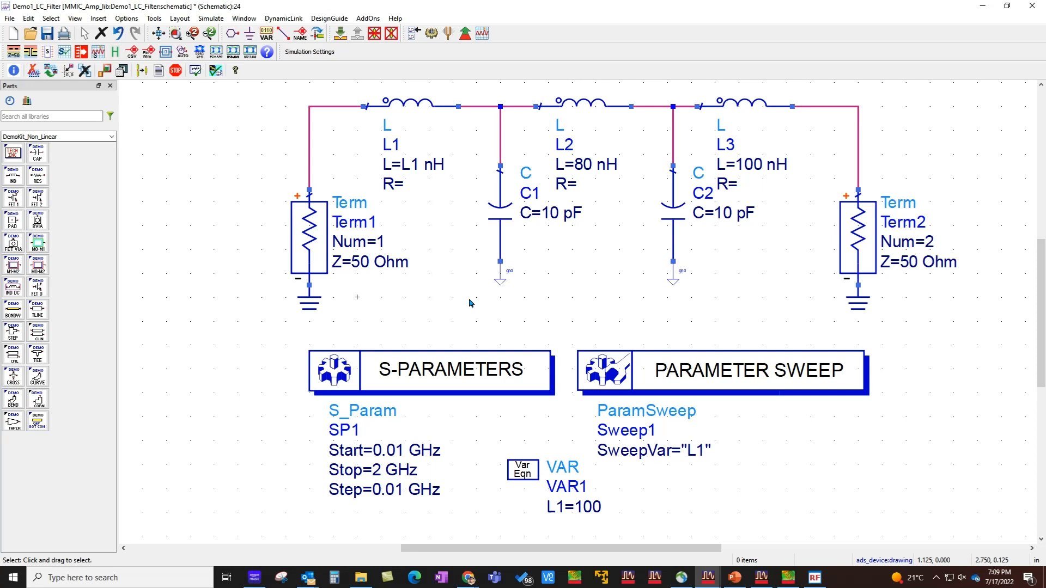
{"action": "mouse_move", "coordinate": [459, 300]}
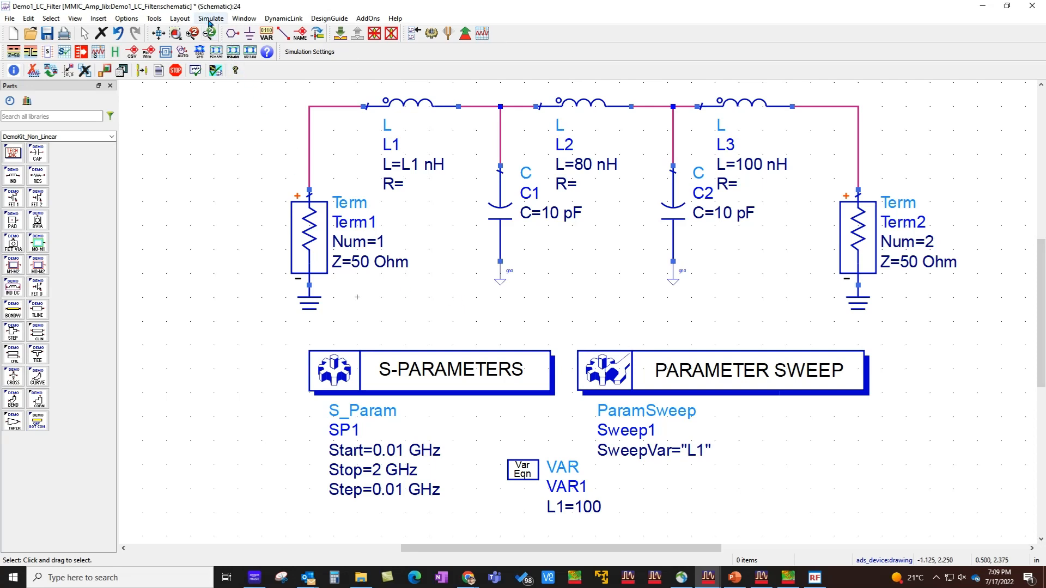
{"action": "left_click", "coordinate": [308, 51]}
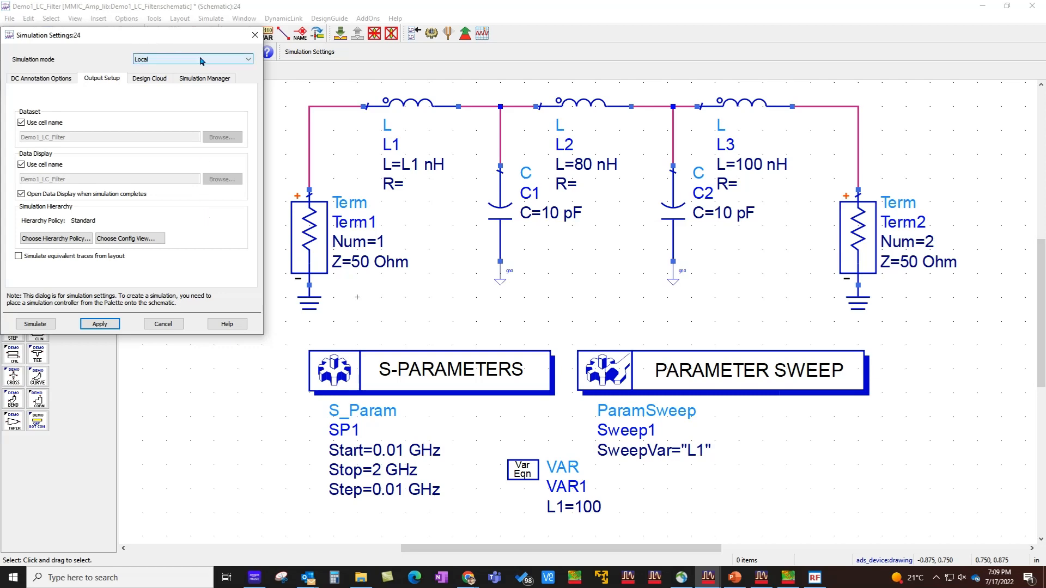
Show the Simulation mode choices: Local, Design Cloud and Simulation Manager.
{"action": "left_click", "coordinate": [192, 59]}
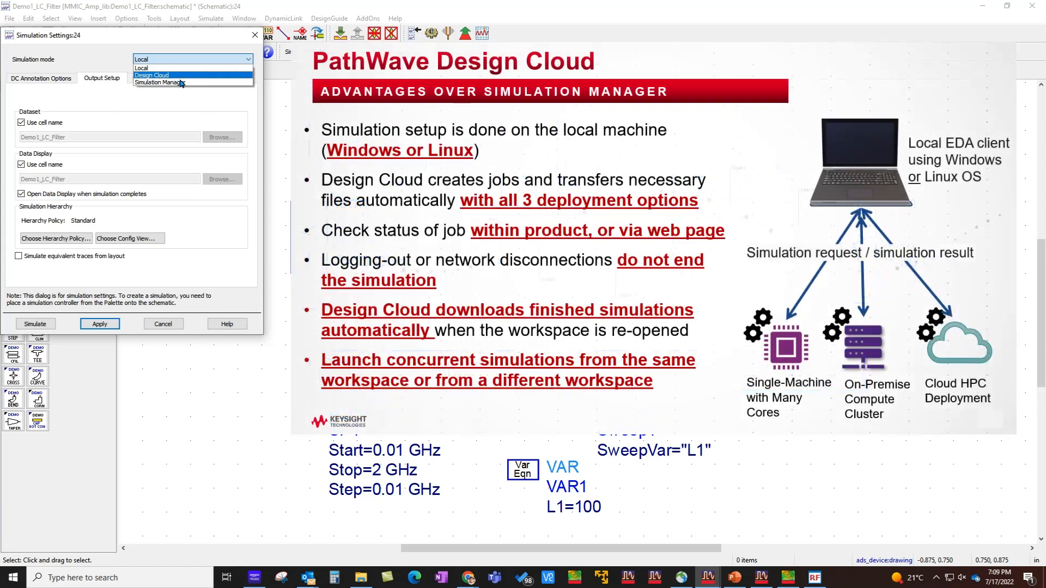
{"action": "mouse_move", "coordinate": [160, 82]}
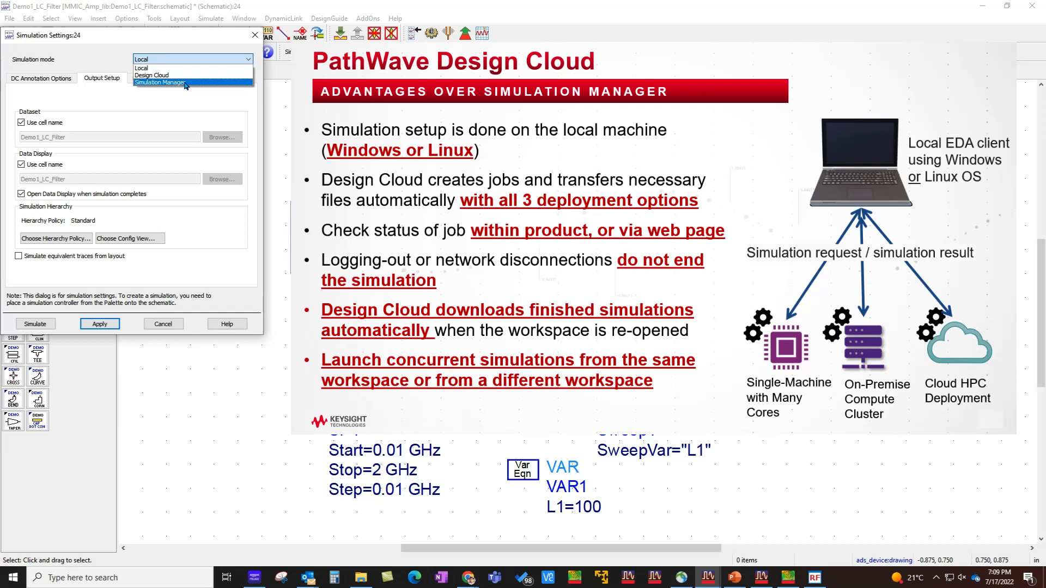
{"action": "mouse_move", "coordinate": [190, 85]}
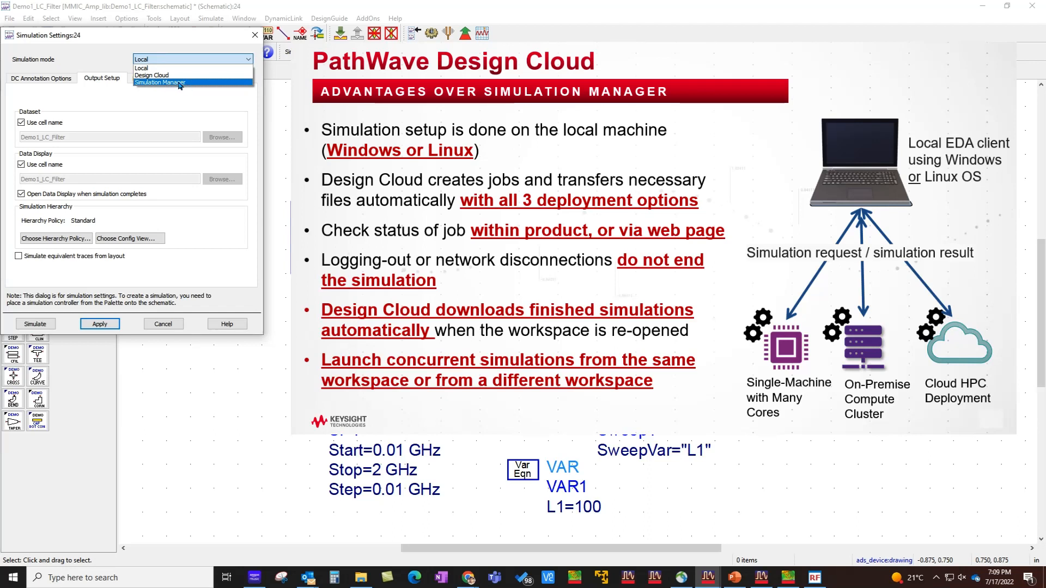
{"action": "mouse_move", "coordinate": [192, 85]}
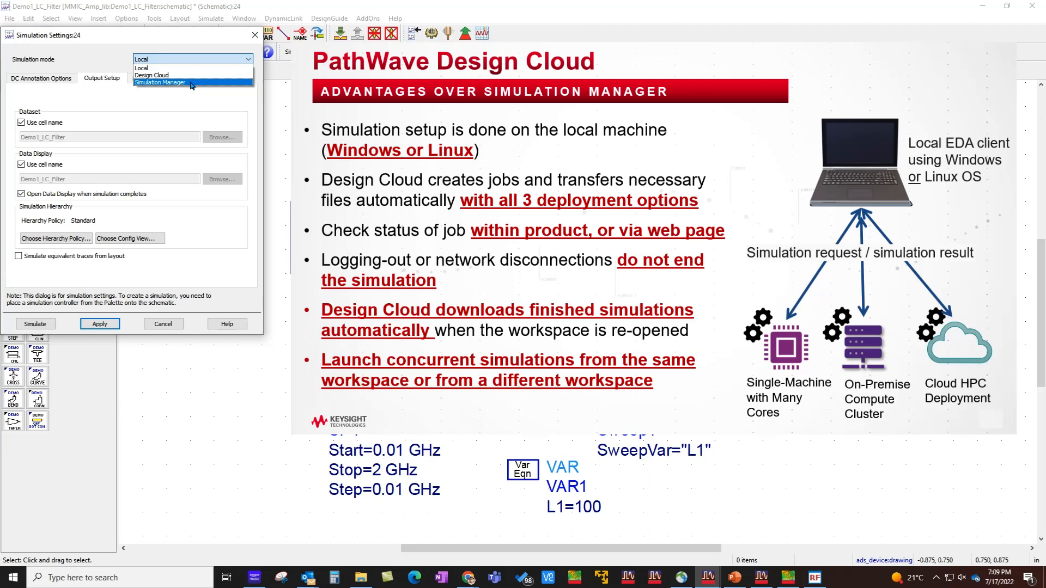
{"action": "mouse_move", "coordinate": [198, 87]}
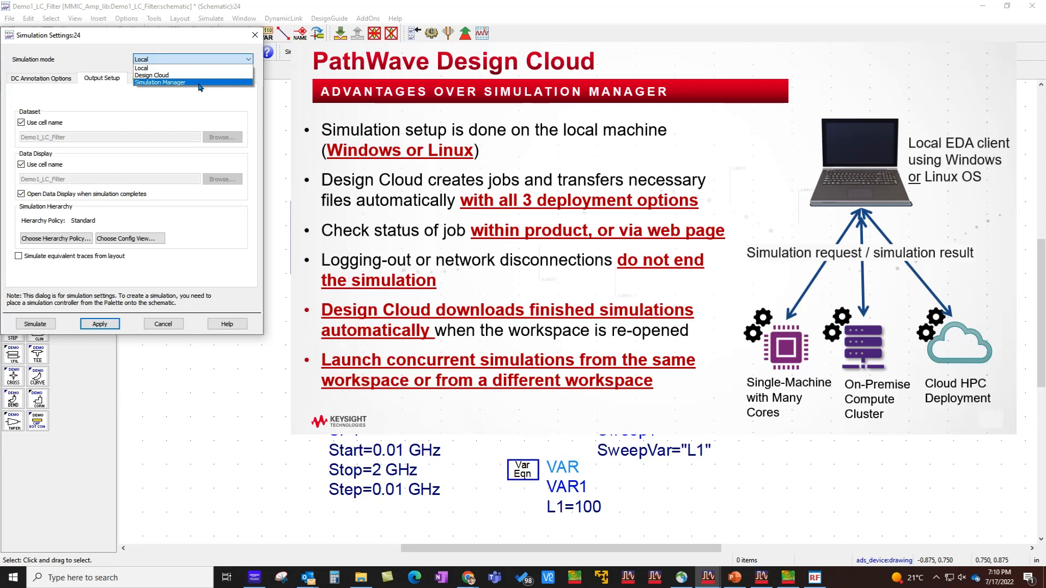
{"action": "mouse_move", "coordinate": [160, 76]}
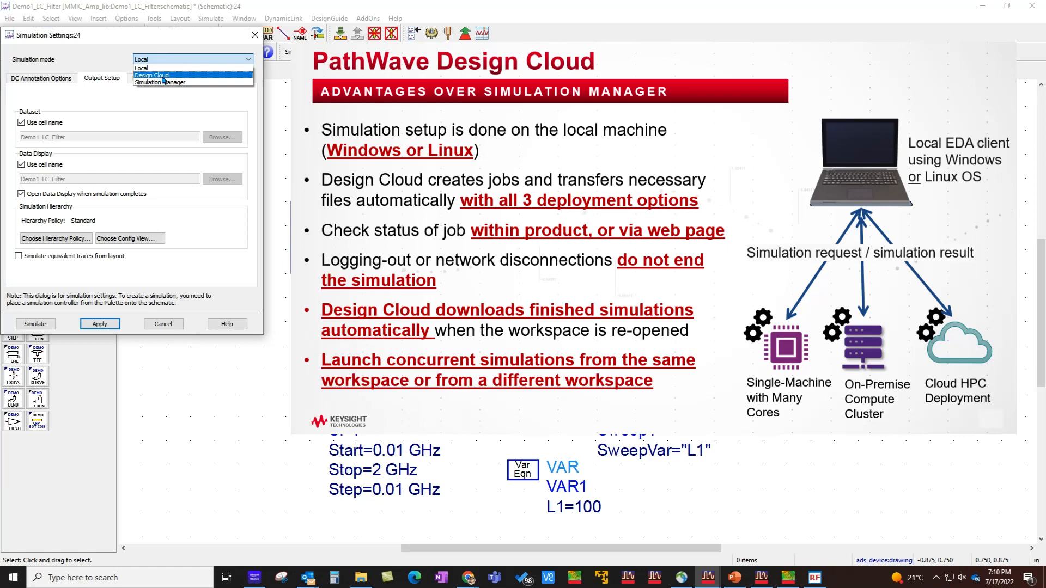
Choose Design Cloud mode, keeping the current host and the normal job queue.
{"action": "left_click", "coordinate": [151, 75]}
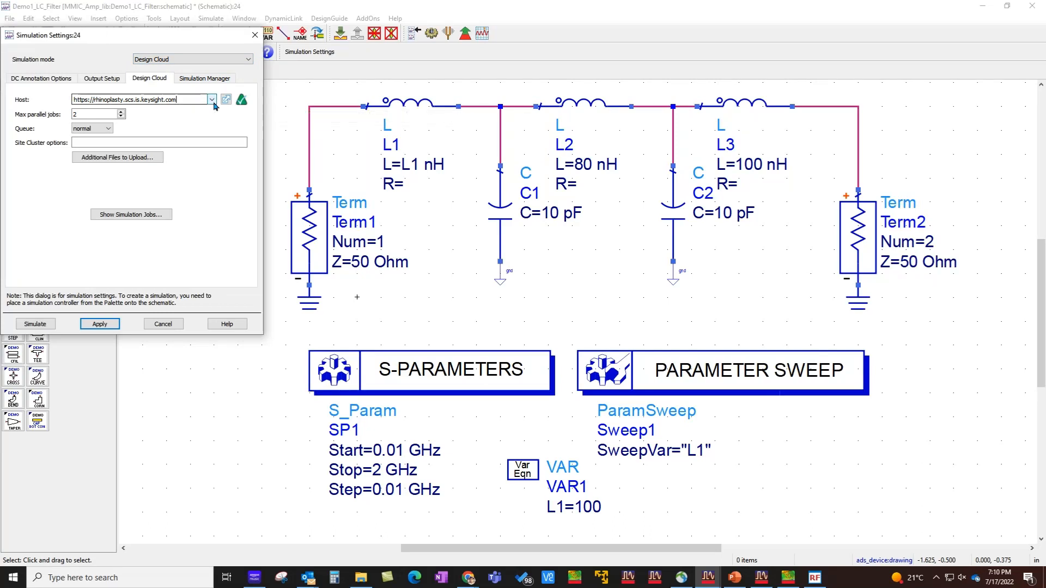
{"action": "left_click", "coordinate": [210, 99]}
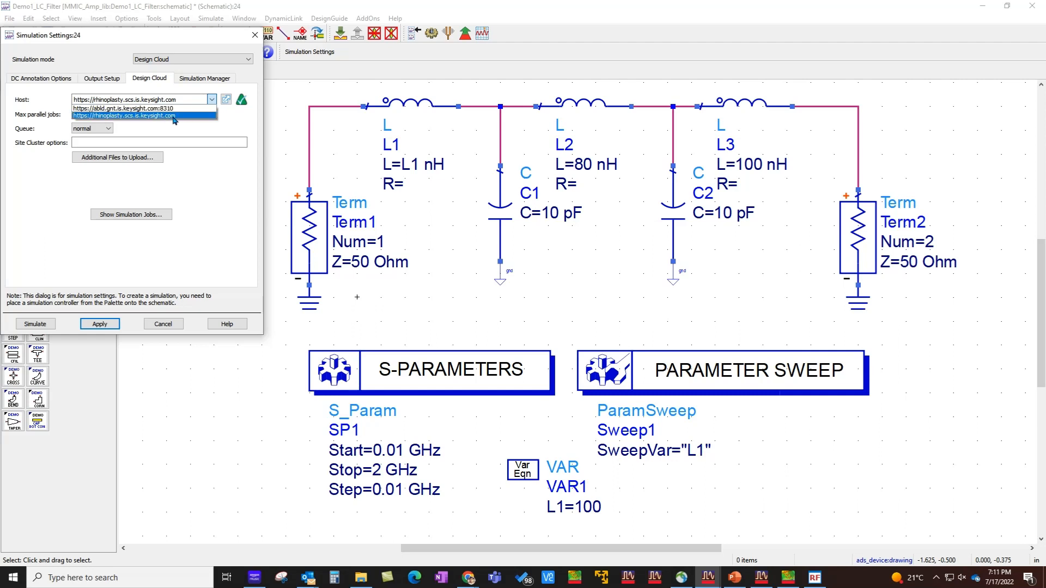
{"action": "left_click", "coordinate": [123, 115]}
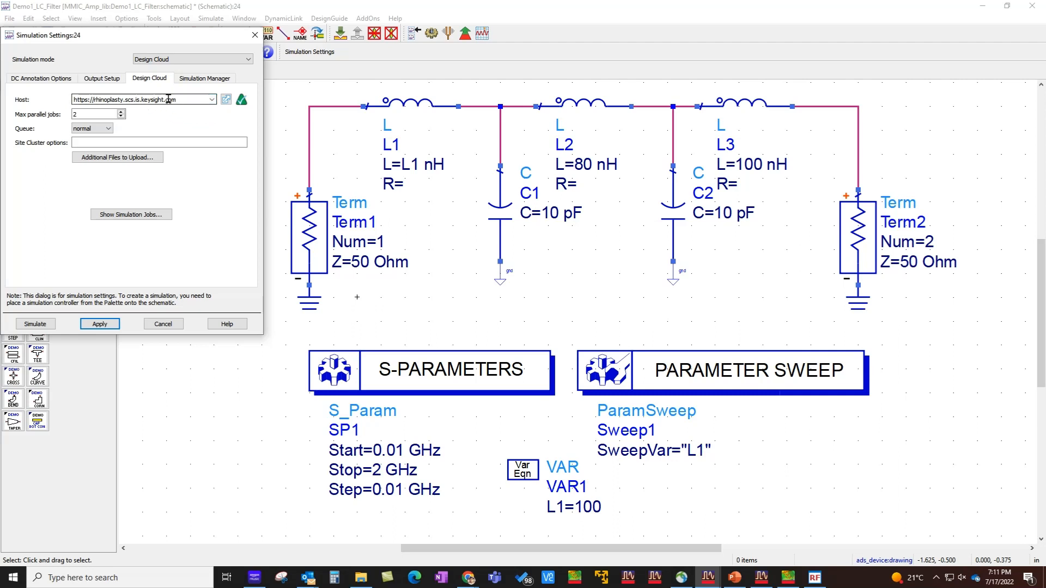
{"action": "left_click", "coordinate": [108, 128]}
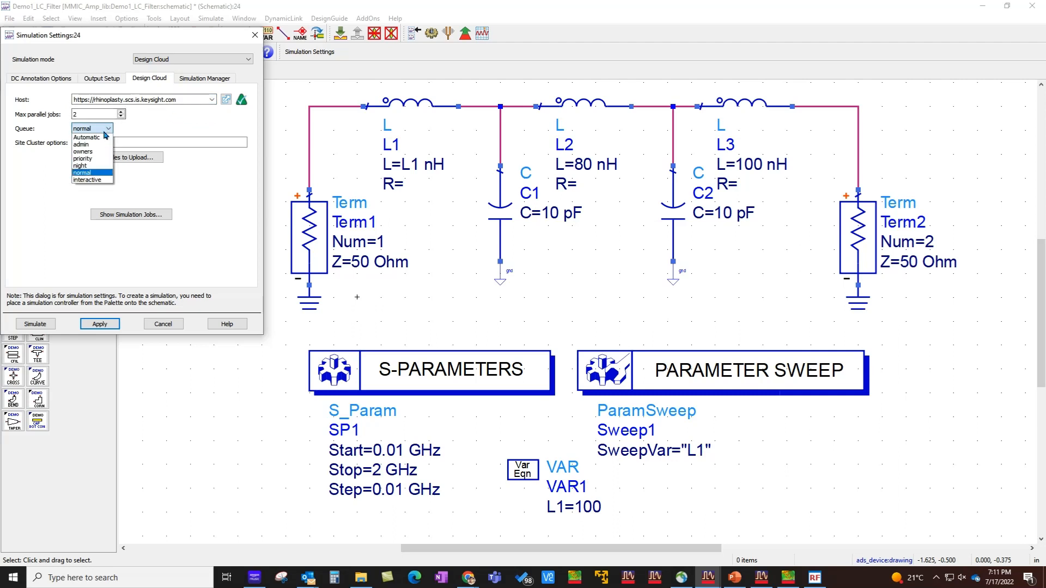
{"action": "left_click", "coordinate": [81, 173]}
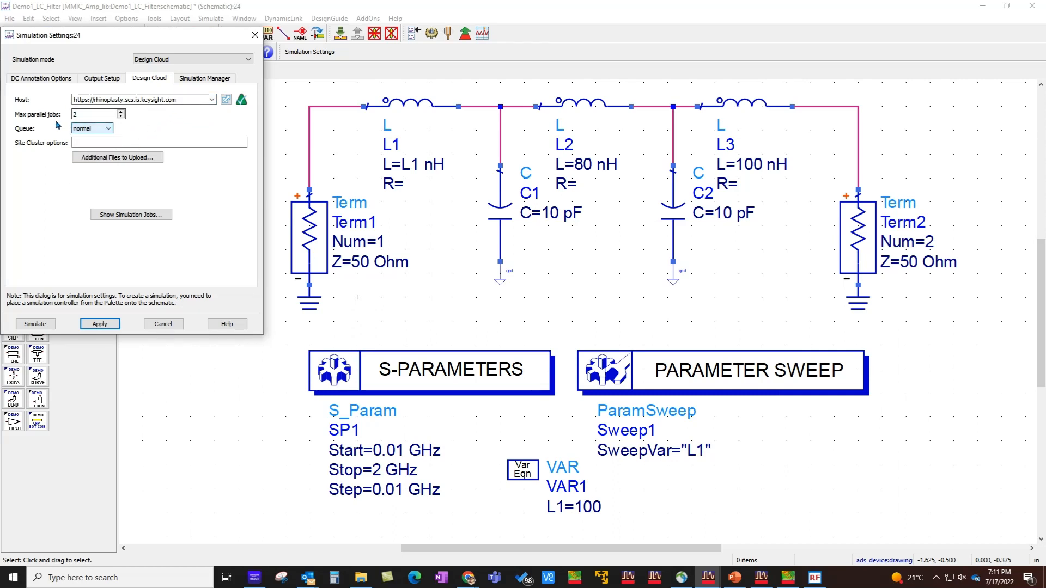
Change the host, keep its Automatic queue and enter 100 max parallel jobs.
{"action": "left_click", "coordinate": [93, 114]}
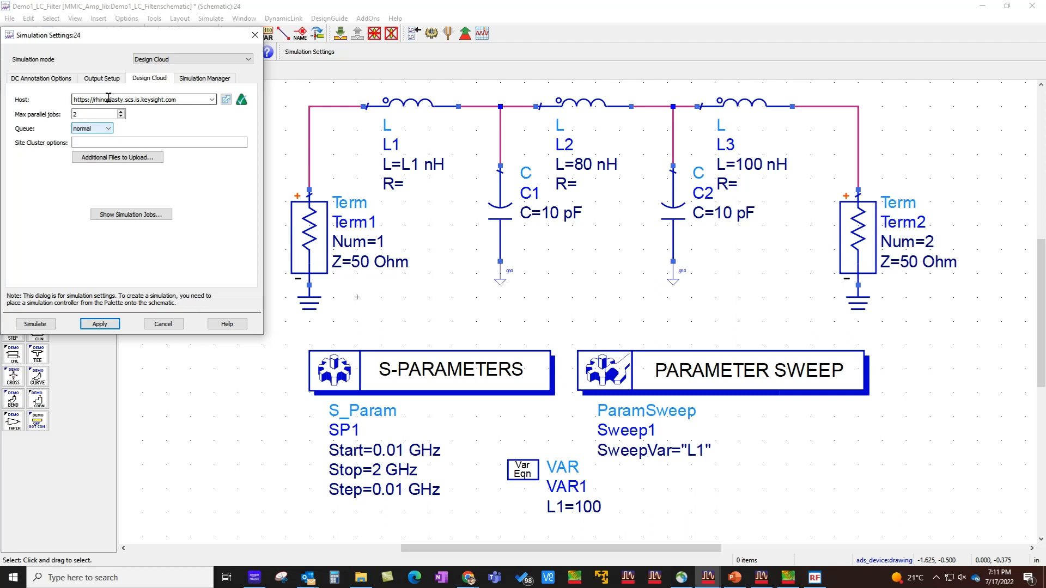
{"action": "mouse_move", "coordinate": [208, 107]}
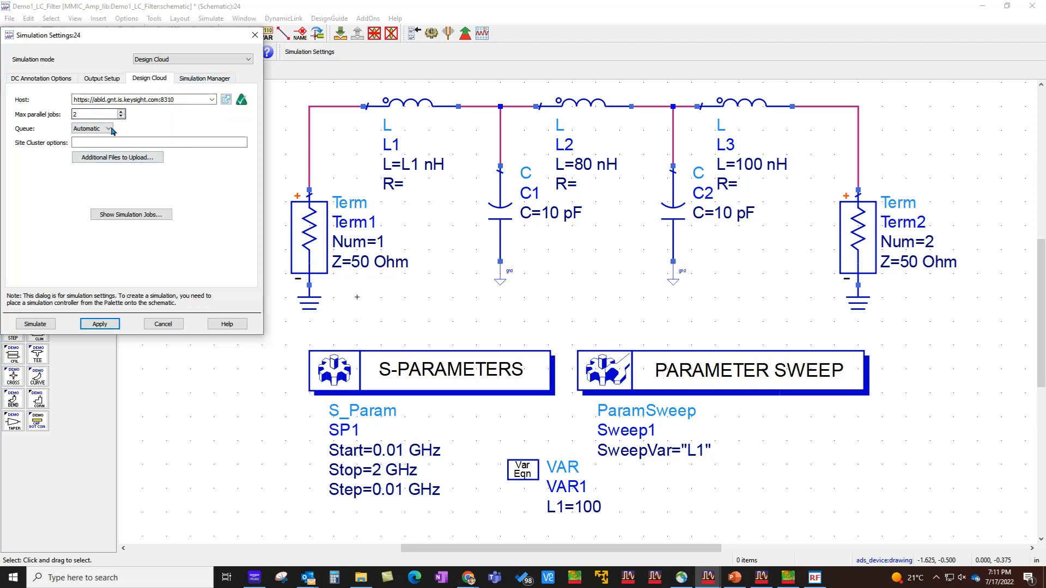
{"action": "left_click", "coordinate": [111, 129]}
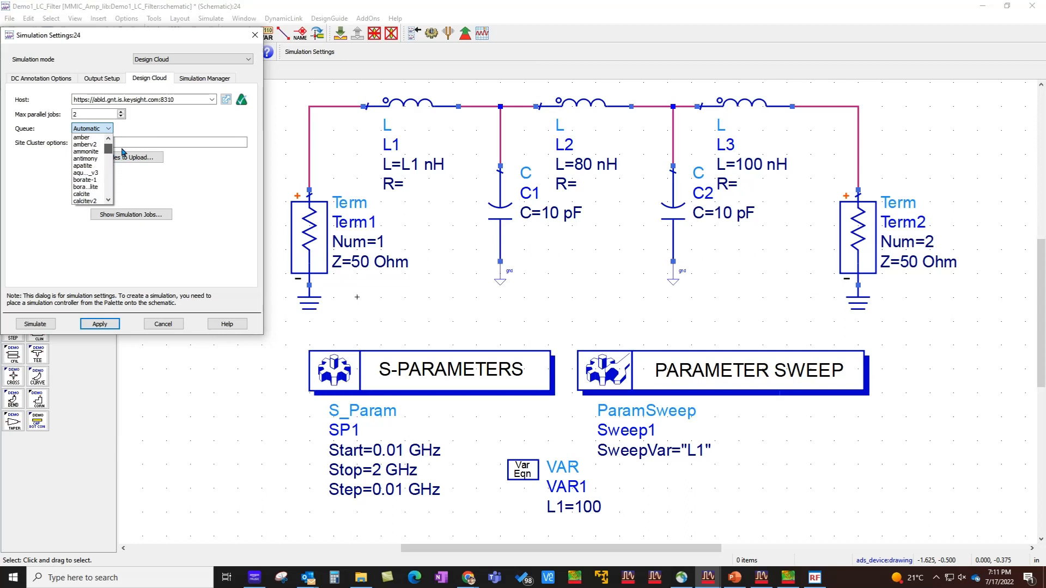
{"action": "left_click", "coordinate": [91, 129]}
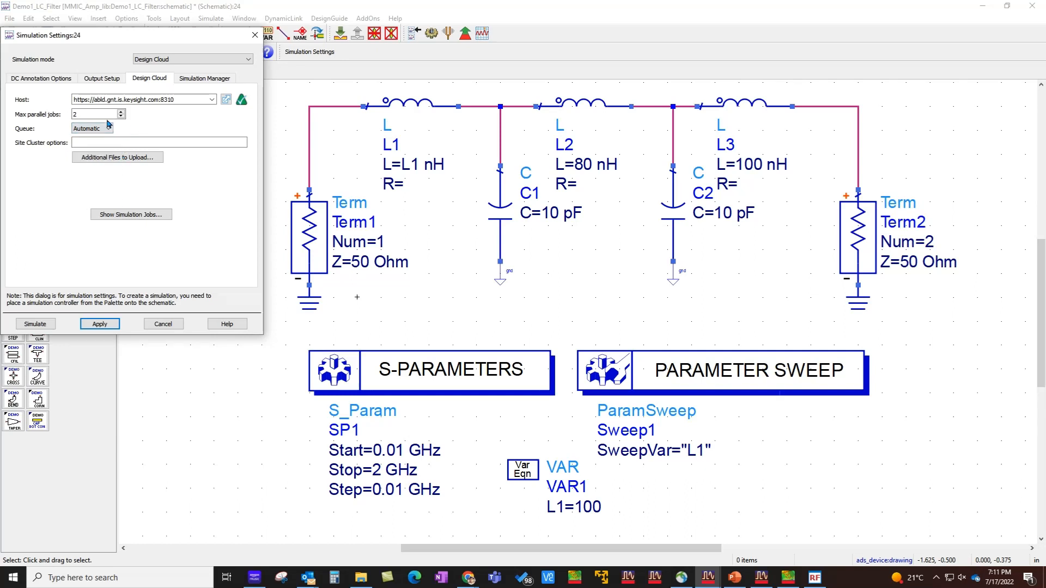
{"action": "type", "text": "1"}
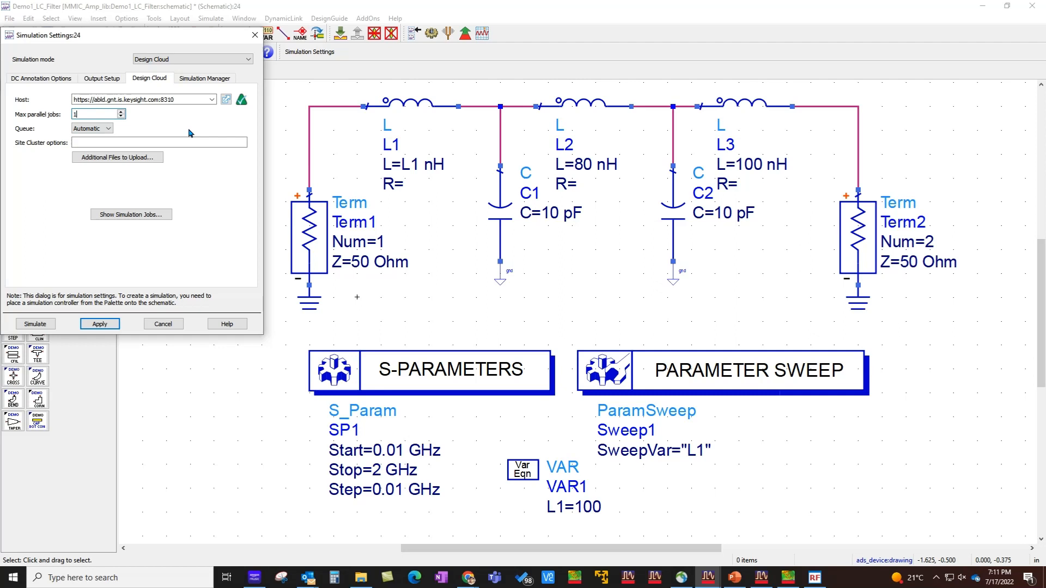
{"action": "type", "text": "100"}
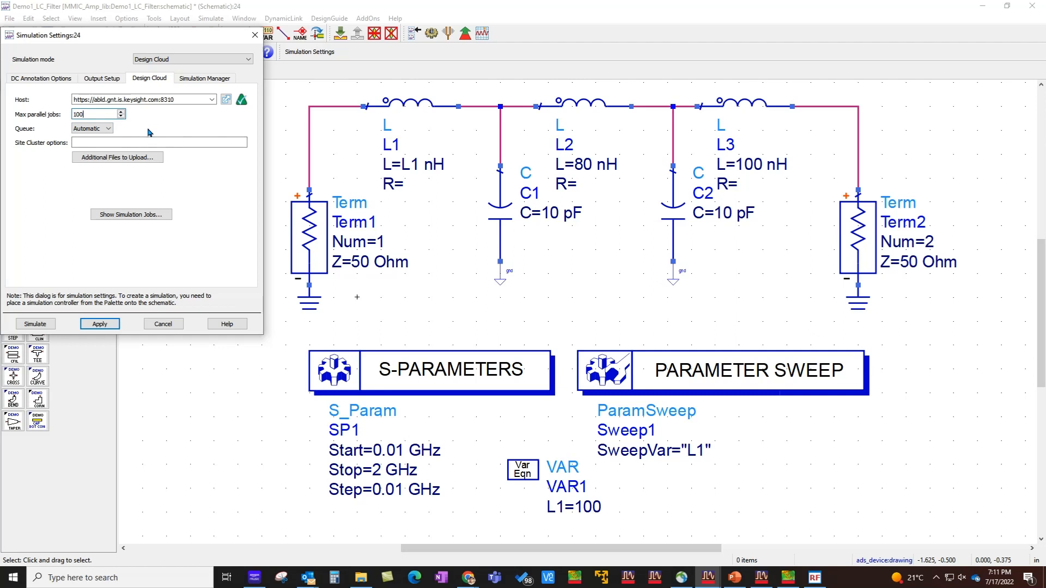
{"action": "mouse_move", "coordinate": [456, 181]}
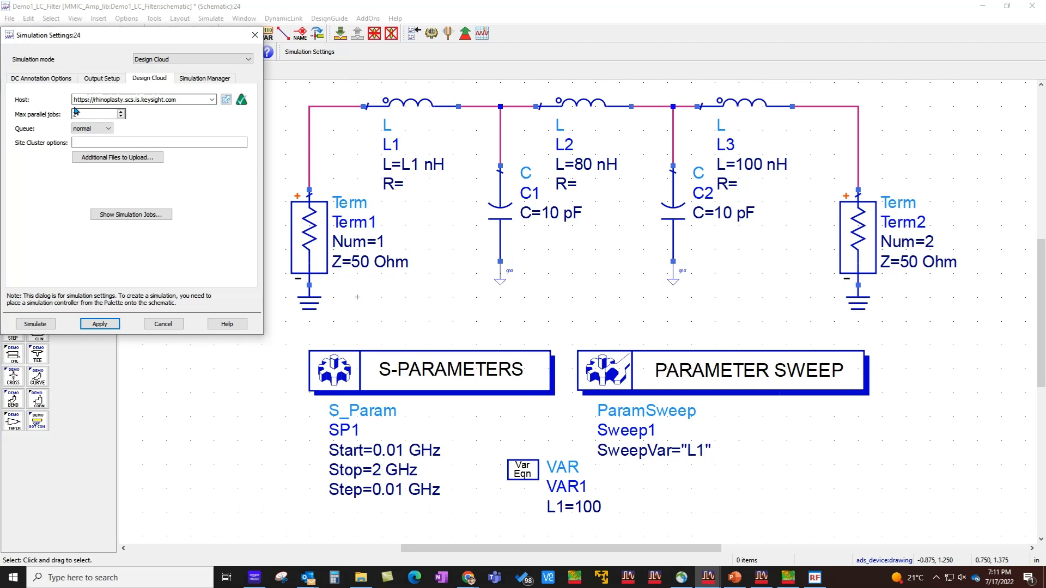
Set Max parallel jobs to 2 for the LC filter's Design Cloud run.
{"action": "type", "text": "2"}
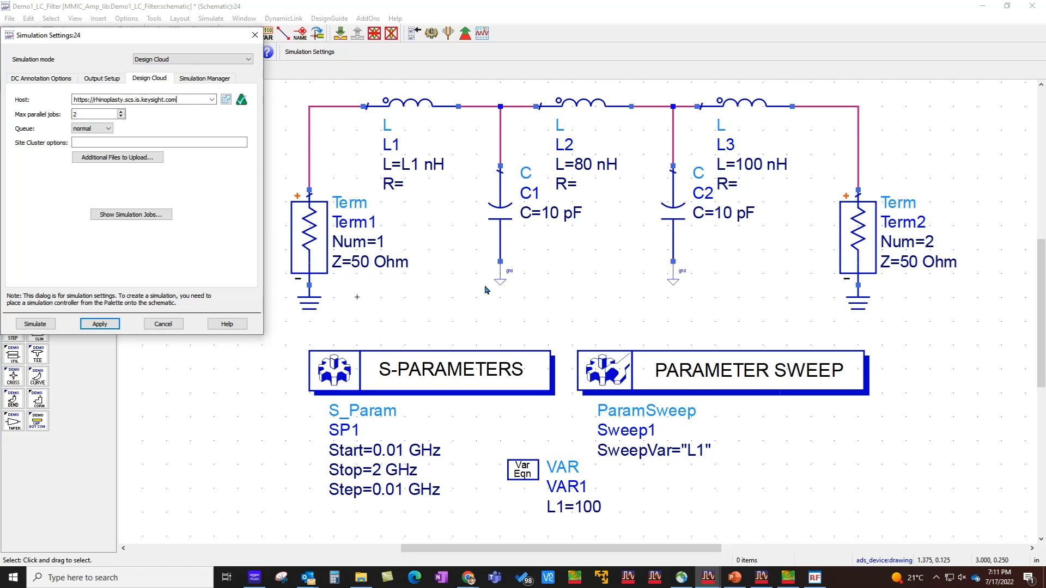
{"action": "mouse_move", "coordinate": [456, 286]}
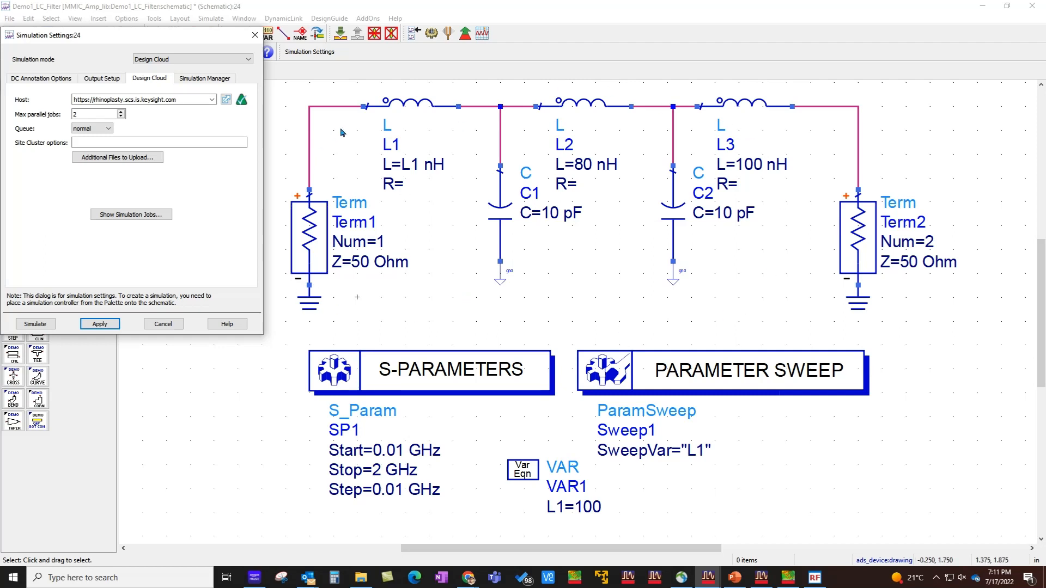
{"action": "mouse_move", "coordinate": [336, 310]}
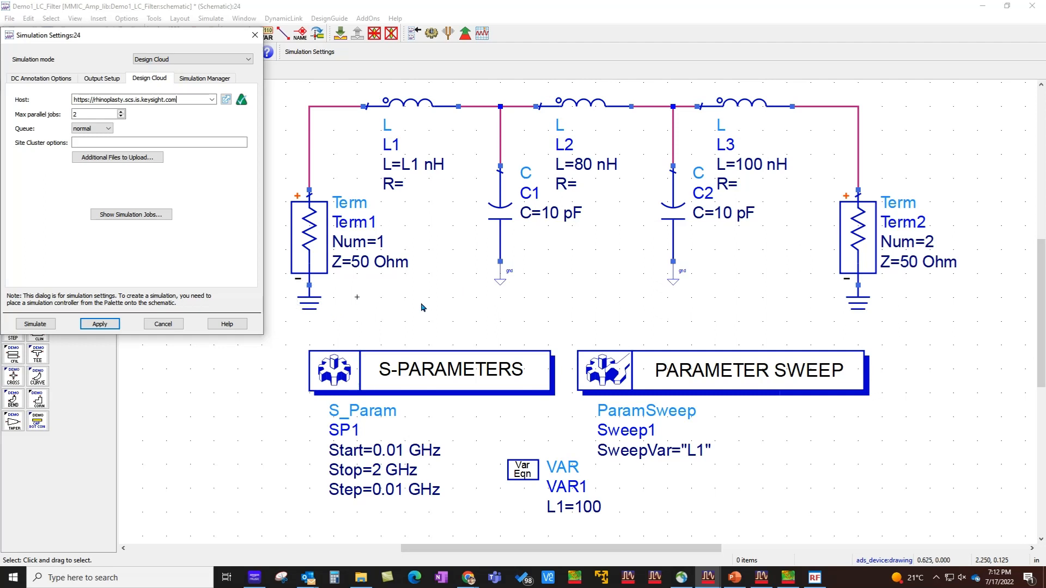
{"action": "mouse_move", "coordinate": [505, 280]}
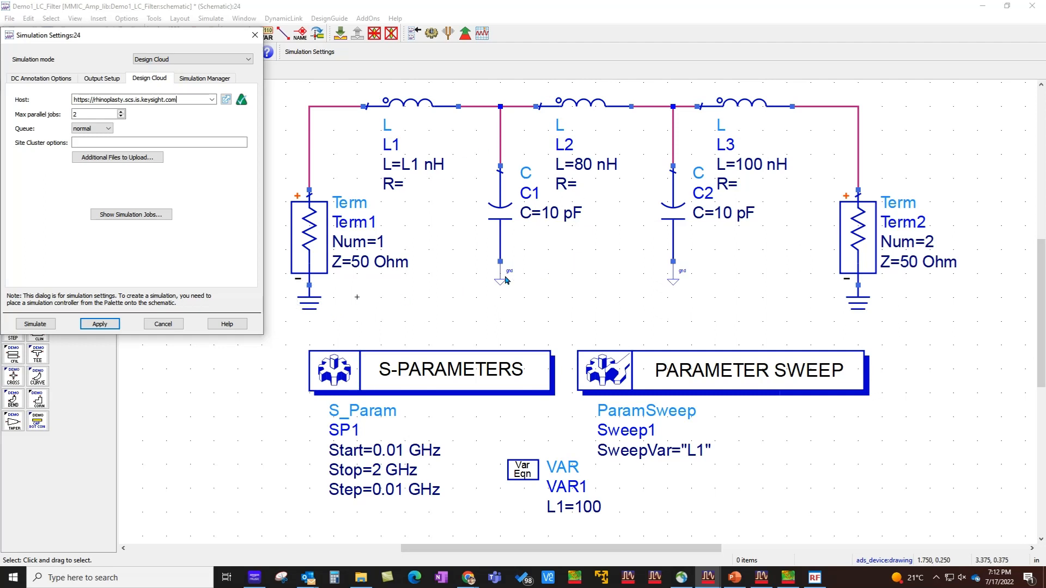
{"action": "mouse_move", "coordinate": [646, 250]}
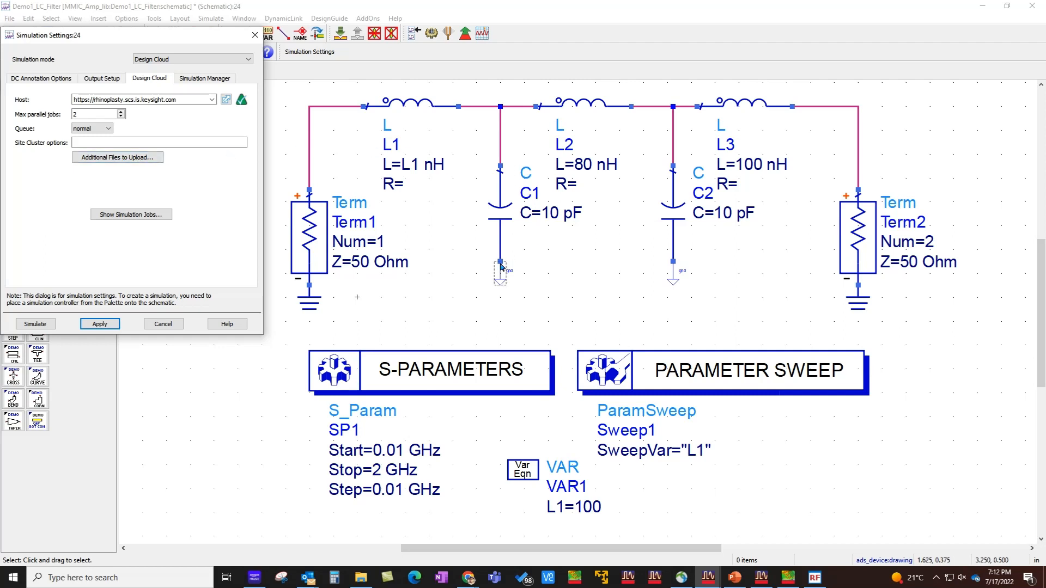
{"action": "mouse_move", "coordinate": [577, 282]}
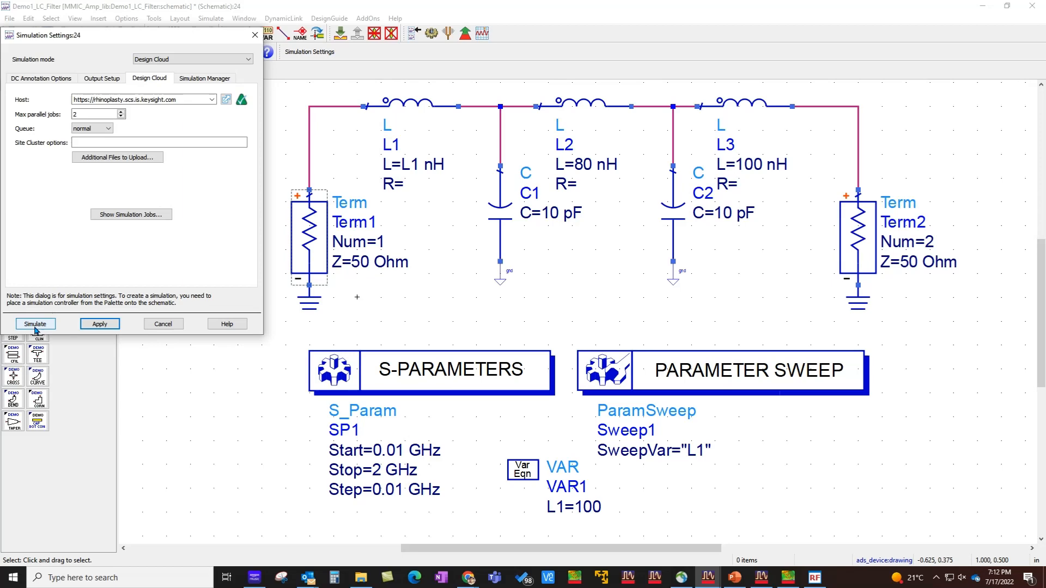
Submit the LC filter simulation, then the HMMC-5200 envelope simulation, to Design Cloud.
{"action": "left_click", "coordinate": [131, 215]}
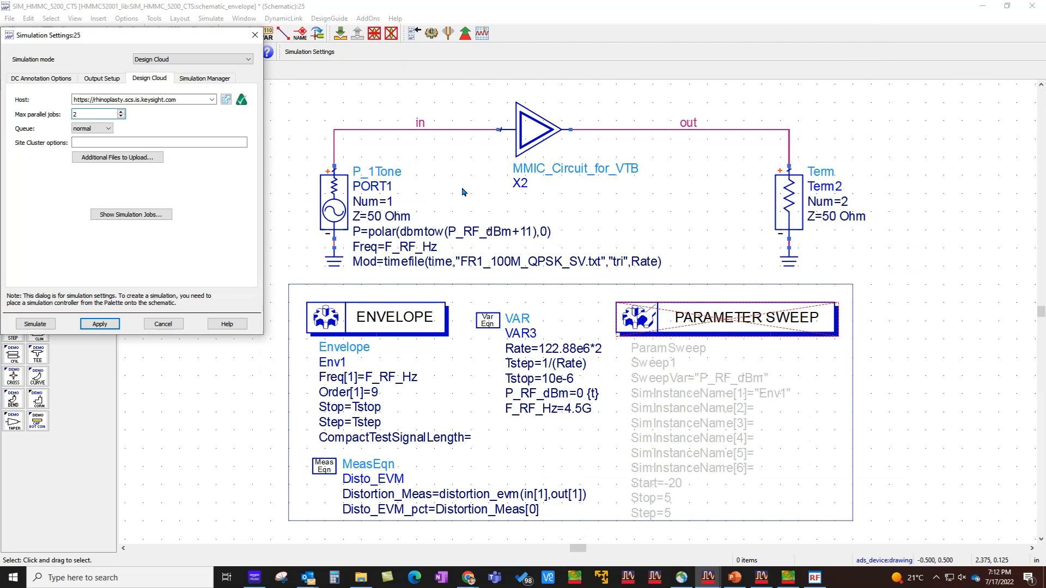
{"action": "left_click", "coordinate": [534, 128]}
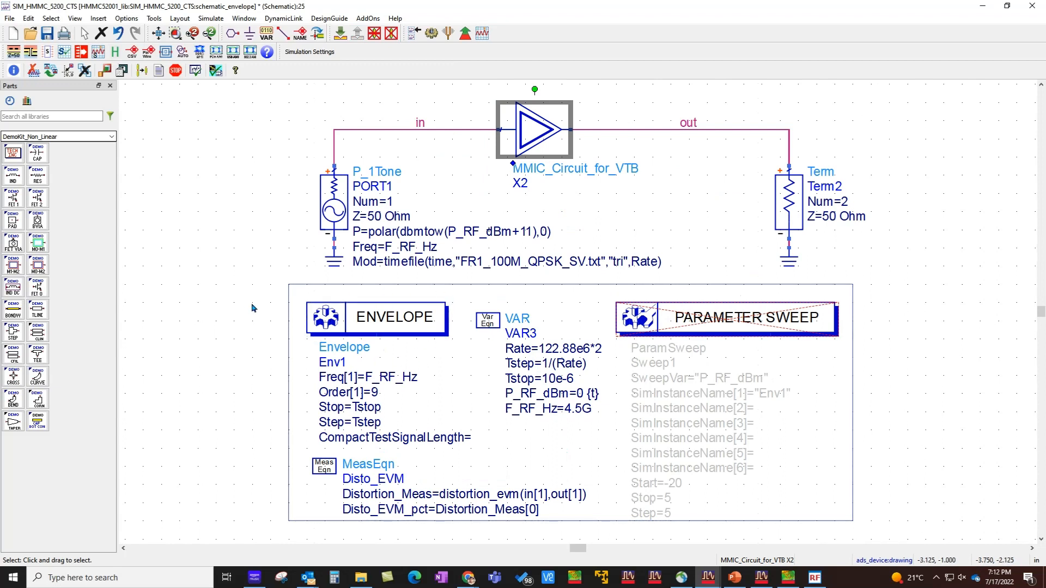
Show the Design Cloud Simulation Jobs window listing both running jobs.
{"action": "left_click", "coordinate": [346, 150]}
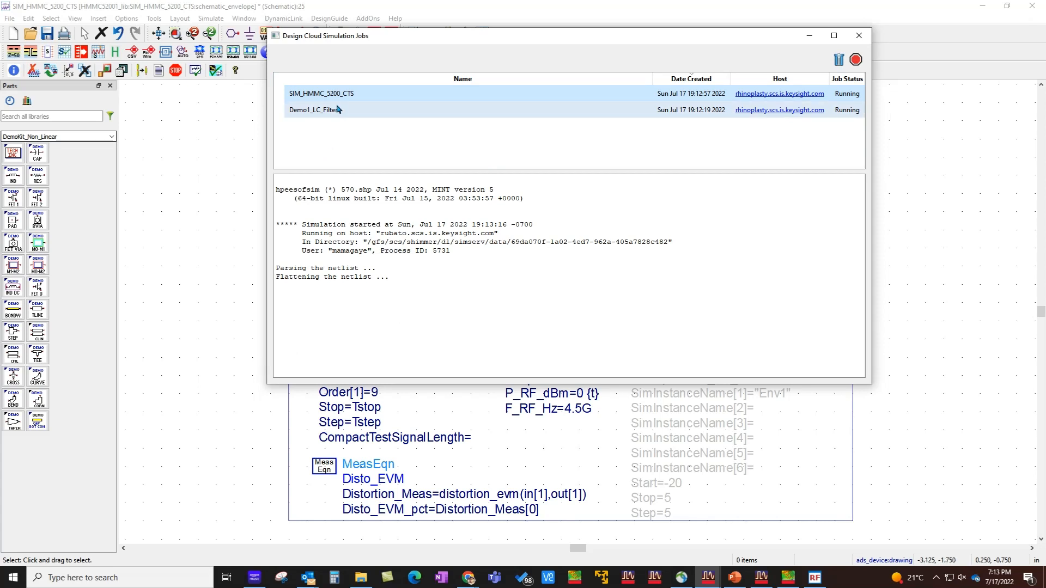
Select the Demo1_LC_Filter job to view its completed web details.
{"action": "left_click", "coordinate": [327, 109]}
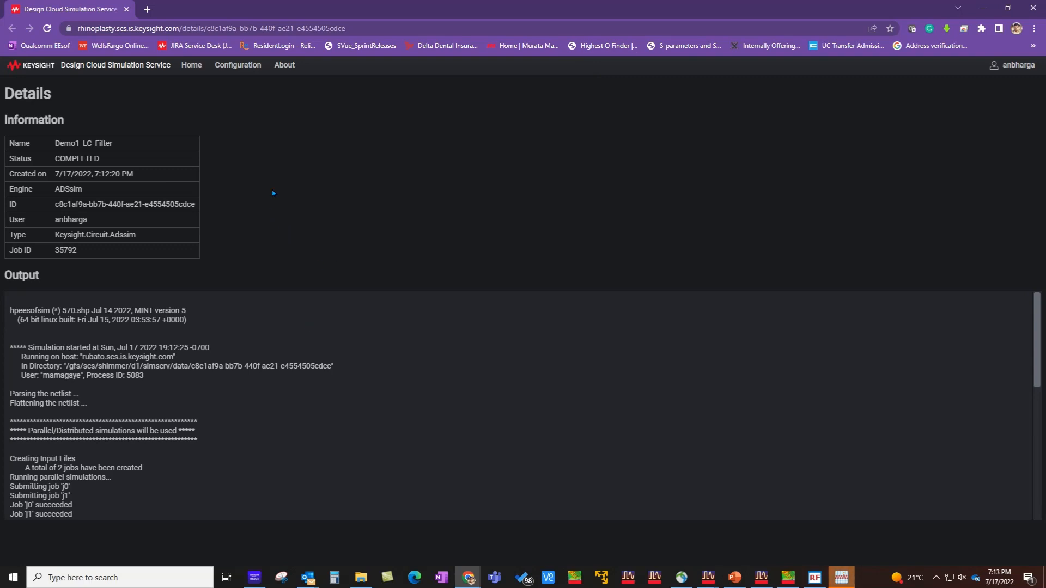
{"action": "mouse_move", "coordinate": [328, 340]}
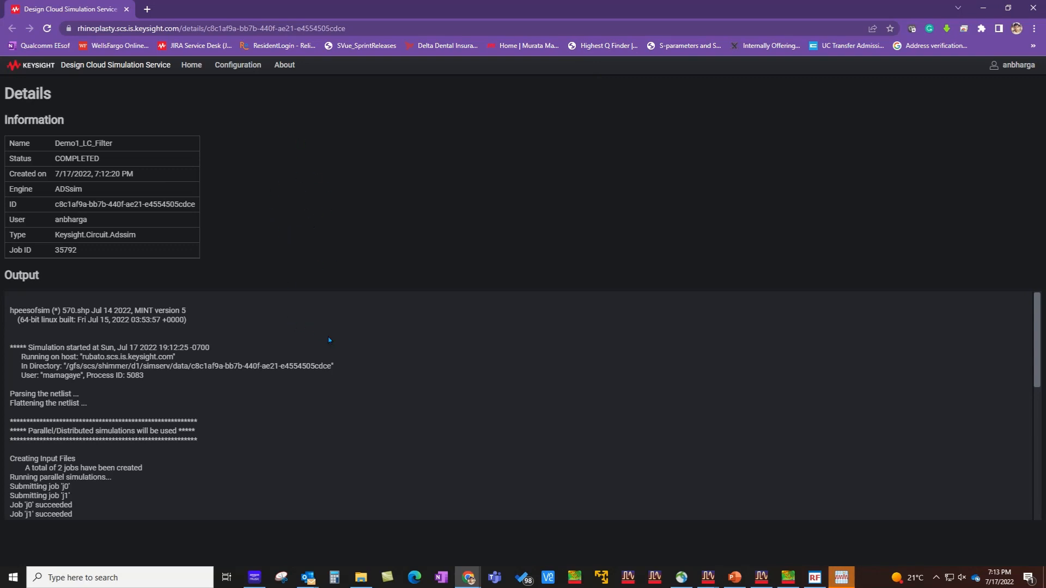
{"action": "mouse_move", "coordinate": [331, 343]}
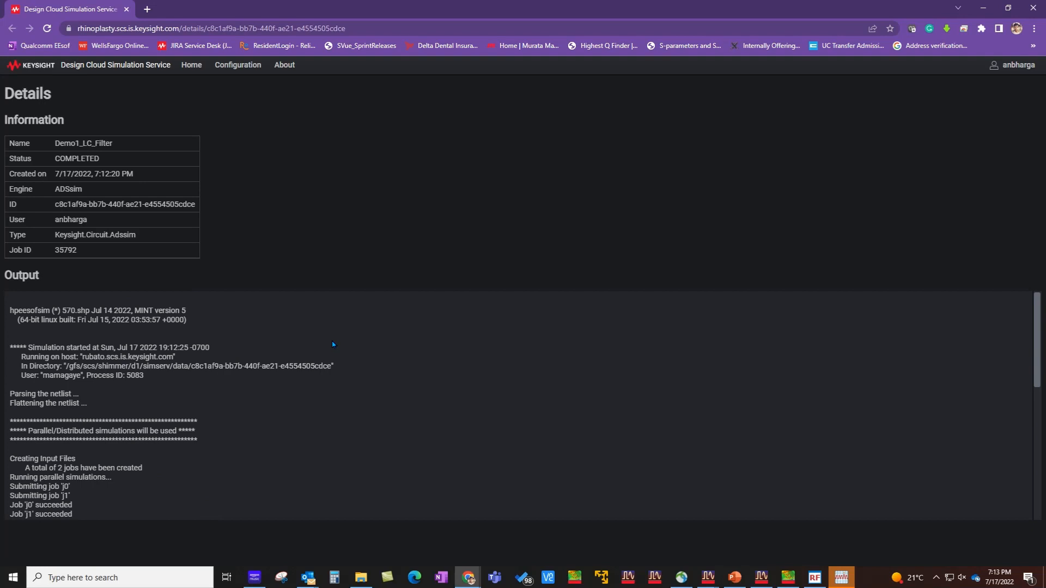
{"action": "mouse_move", "coordinate": [784, 344]}
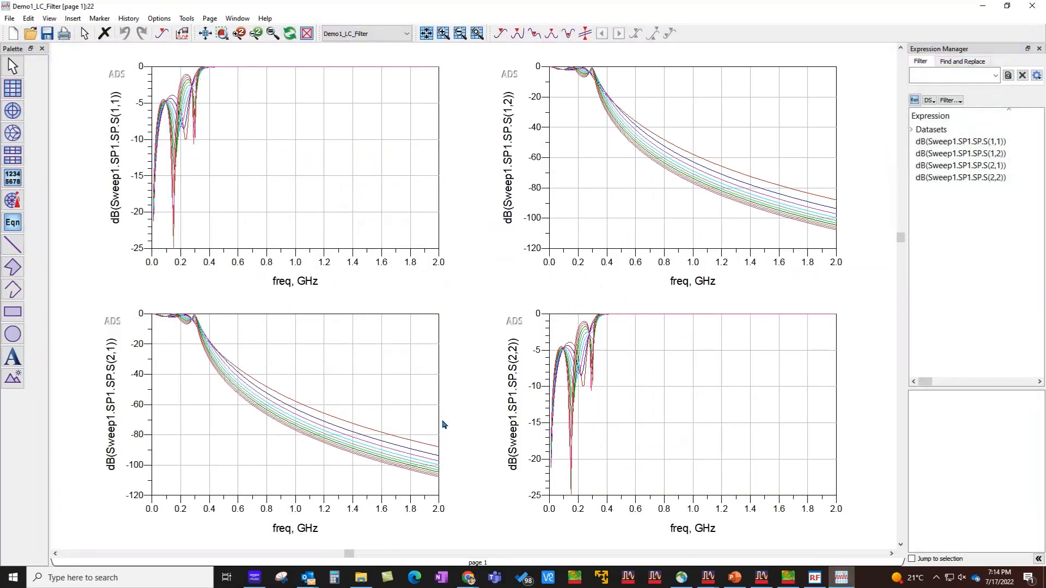
{"action": "mouse_move", "coordinate": [692, 132]}
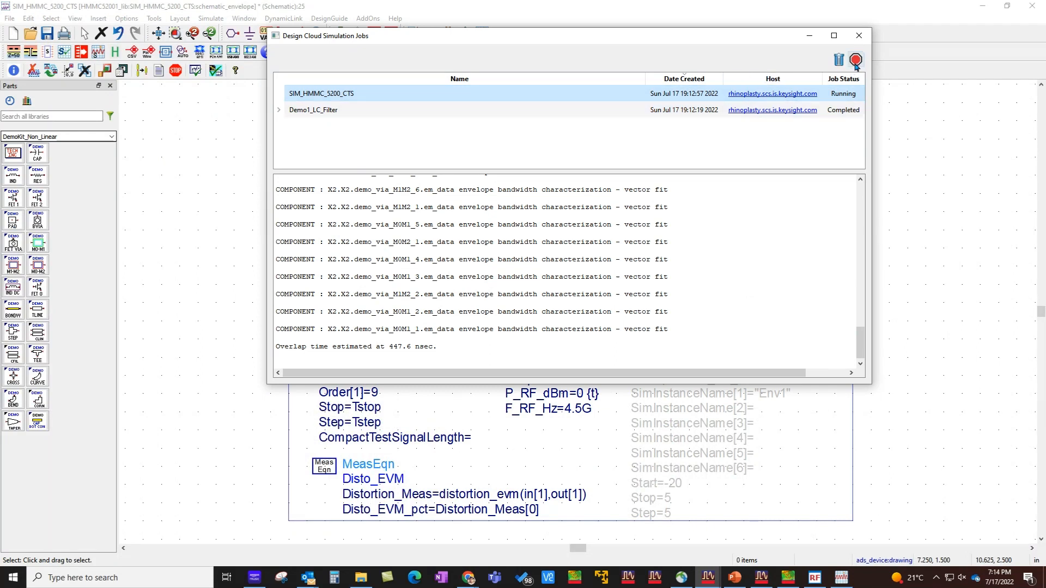
Cancel the running SIM_HMMC_5200_CTS cloud job and close the jobs window.
{"action": "left_click", "coordinate": [856, 59]}
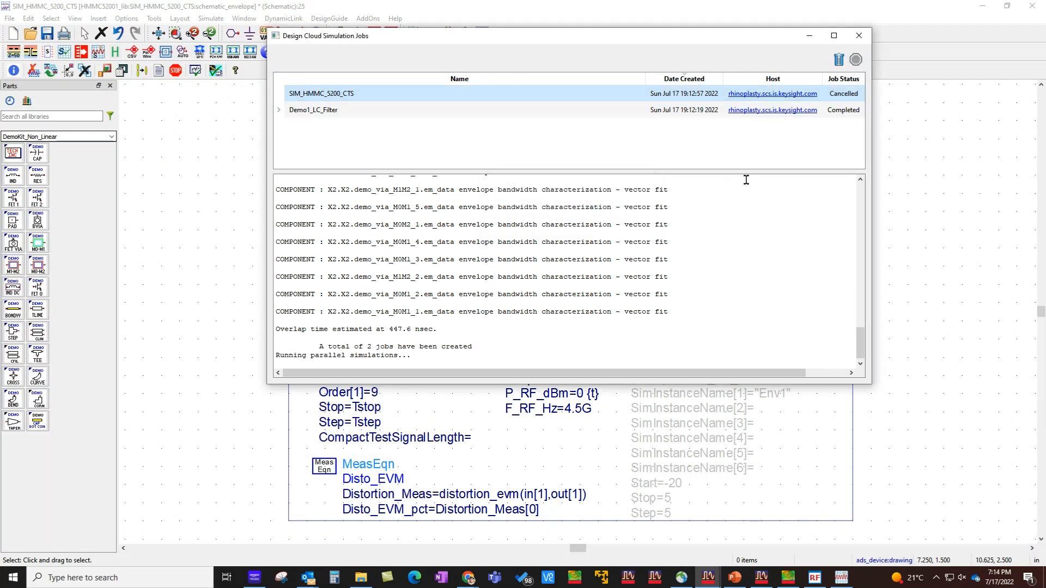
{"action": "mouse_move", "coordinate": [582, 314]}
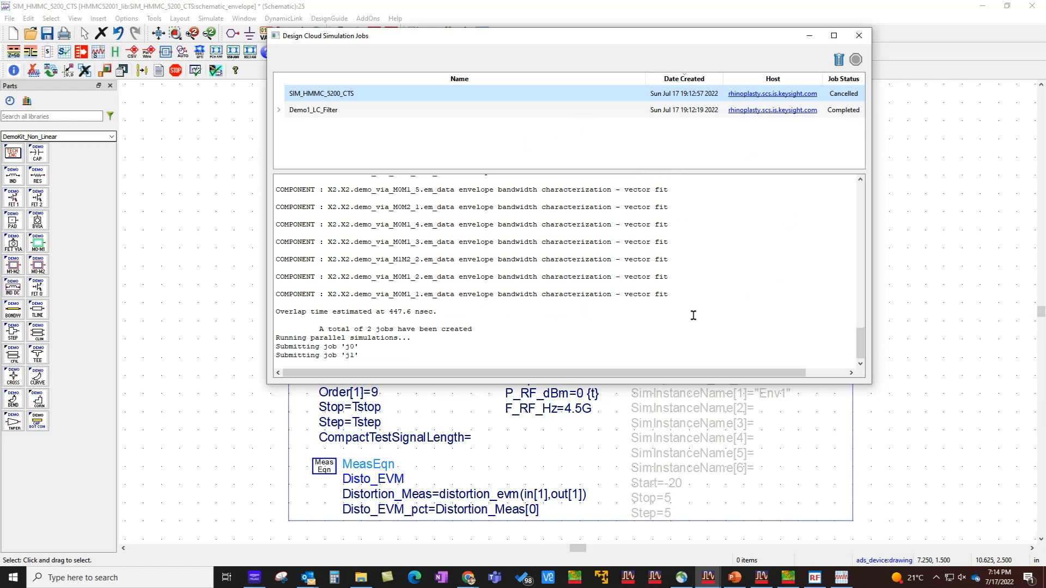
{"action": "left_click", "coordinate": [859, 35]}
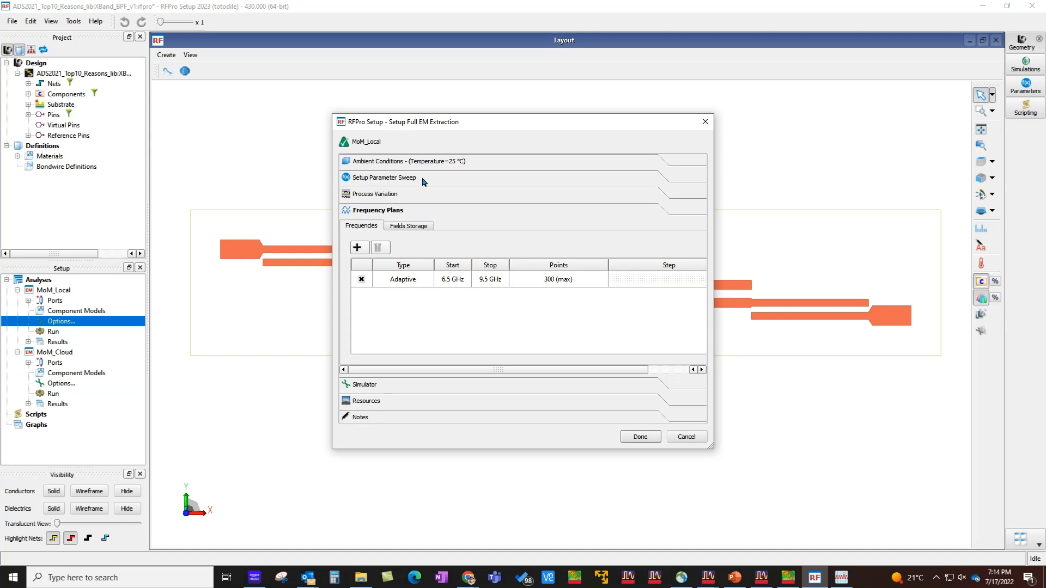
Review the Er sweep (-5, 0, 5), close the MoM_Local setup and run the local analysis.
{"action": "left_click", "coordinate": [382, 178]}
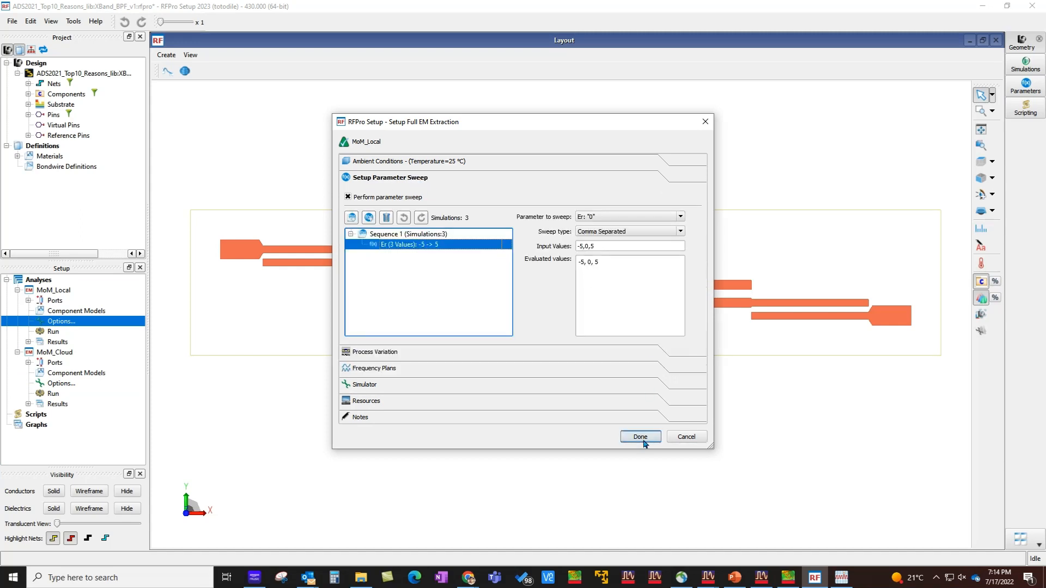
{"action": "left_click", "coordinate": [638, 437]}
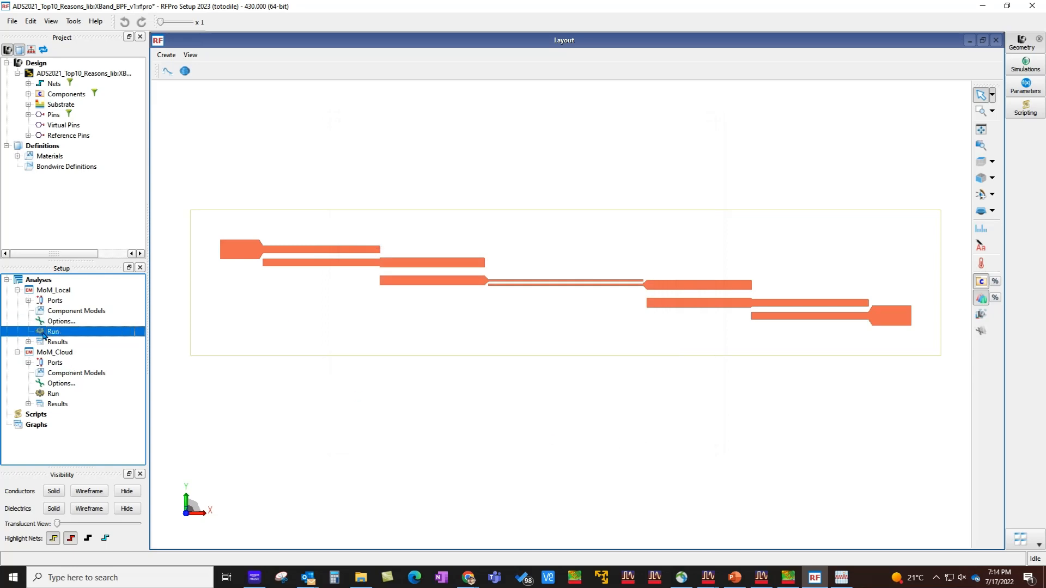
{"action": "left_click", "coordinate": [52, 331]}
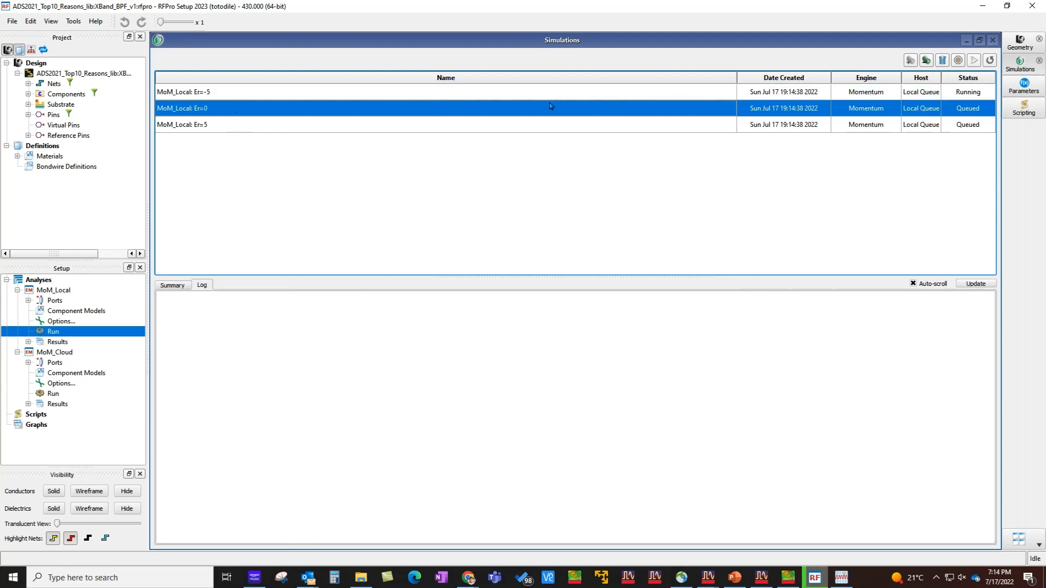
{"action": "mouse_move", "coordinate": [965, 134]}
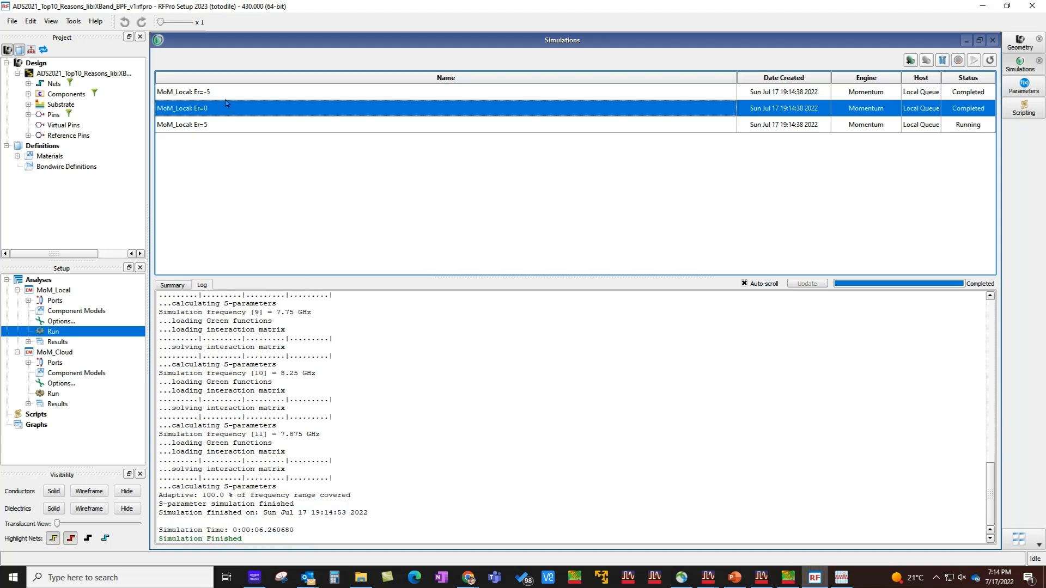
{"action": "mouse_move", "coordinate": [269, 167]}
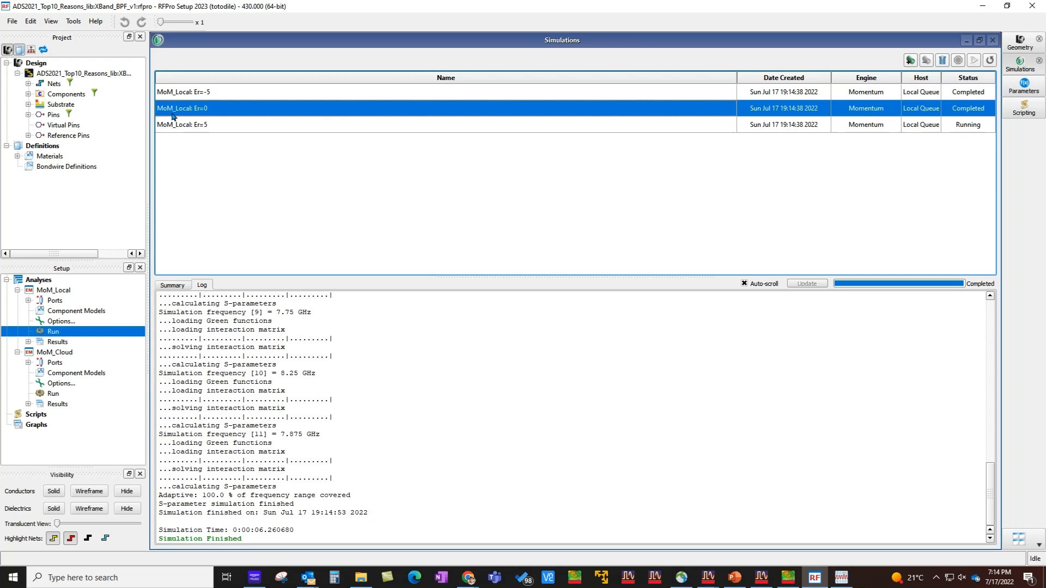
{"action": "mouse_move", "coordinate": [244, 145]}
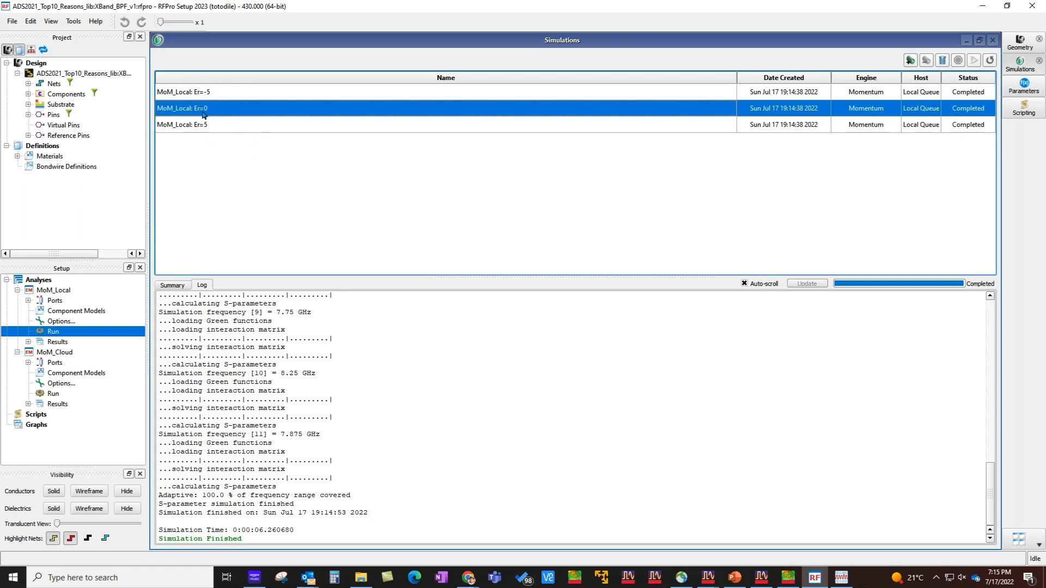
Select the MoM_Cloud analysis after the three local Er sweep jobs complete.
{"action": "left_click", "coordinate": [61, 383]}
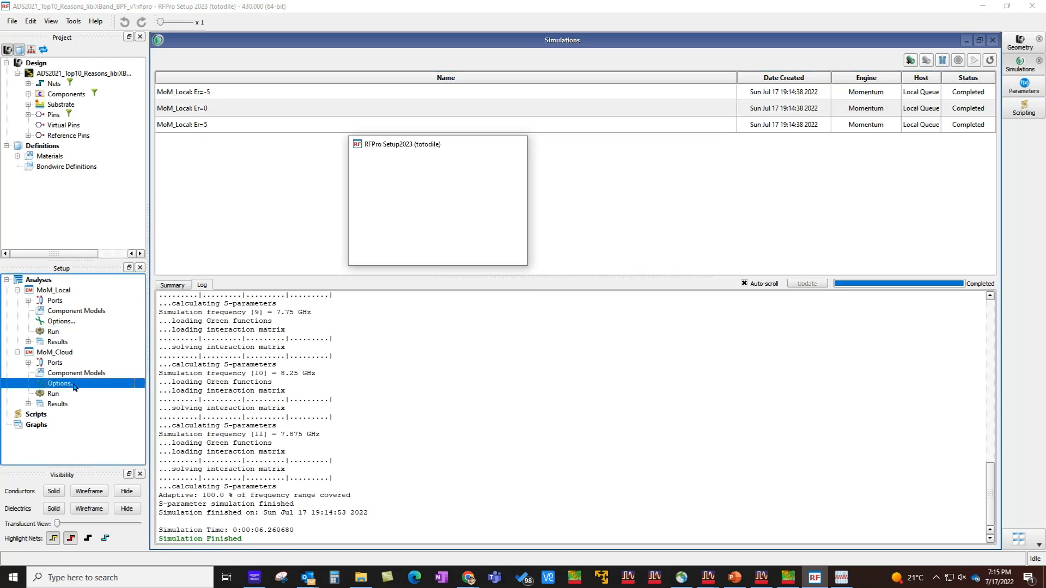
Set MoM_Cloud to the Keysight cloud Resources host and confirm with Done.
{"action": "double_click", "coordinate": [61, 383]}
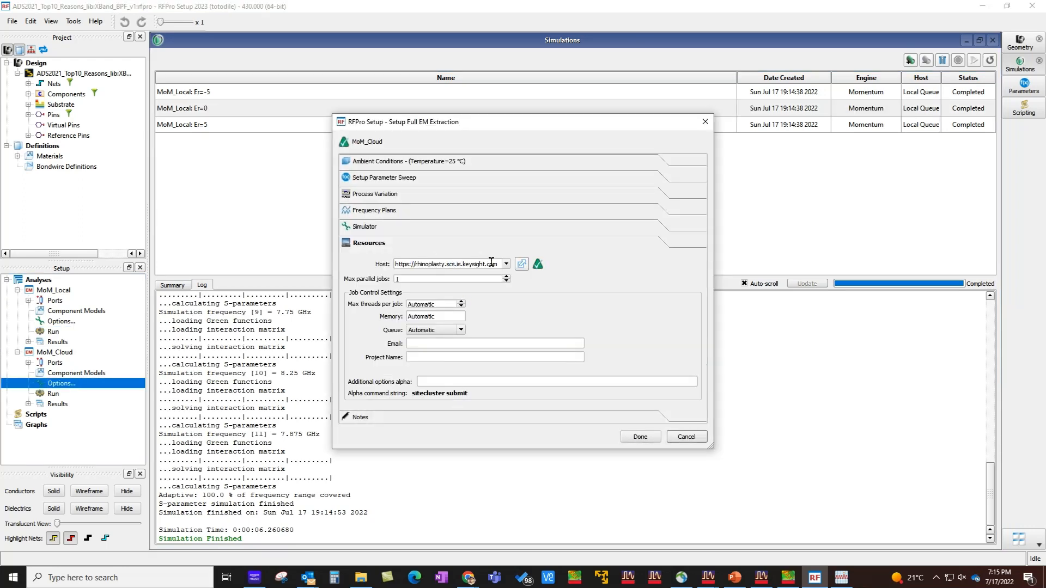
{"action": "mouse_move", "coordinate": [634, 421]}
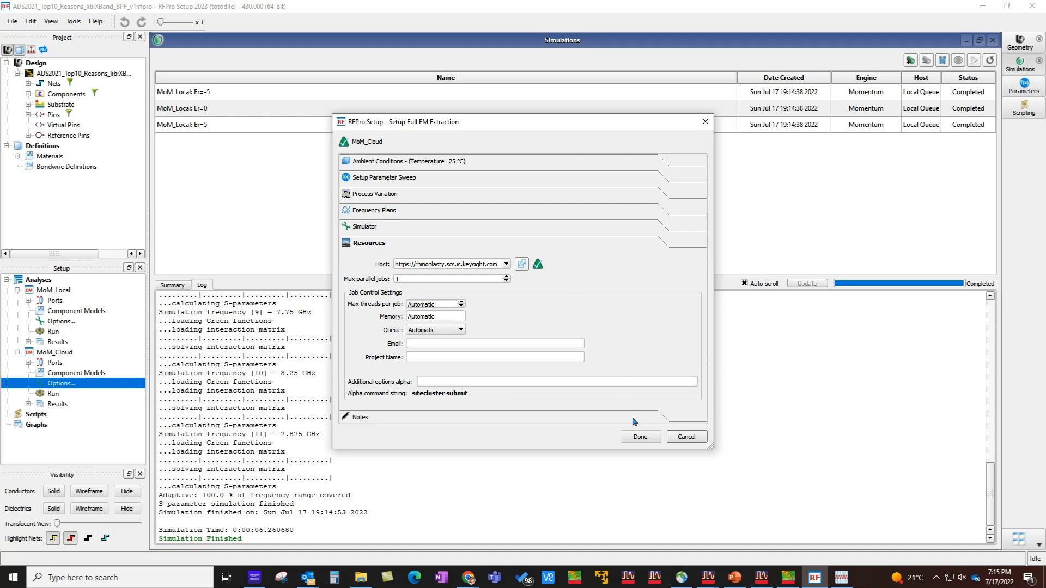
{"action": "left_click", "coordinate": [638, 436]}
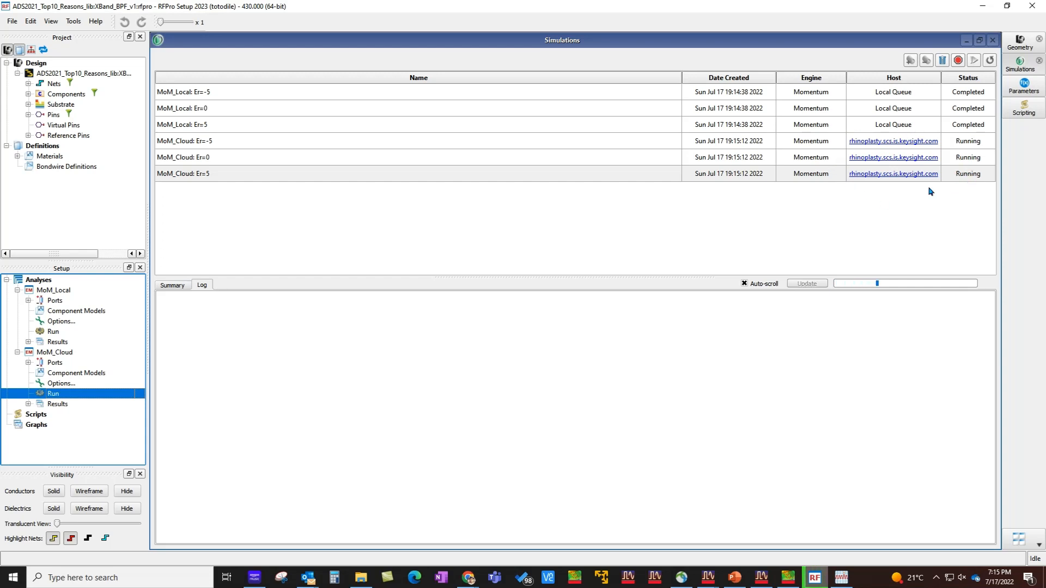
{"action": "mouse_move", "coordinate": [823, 207]}
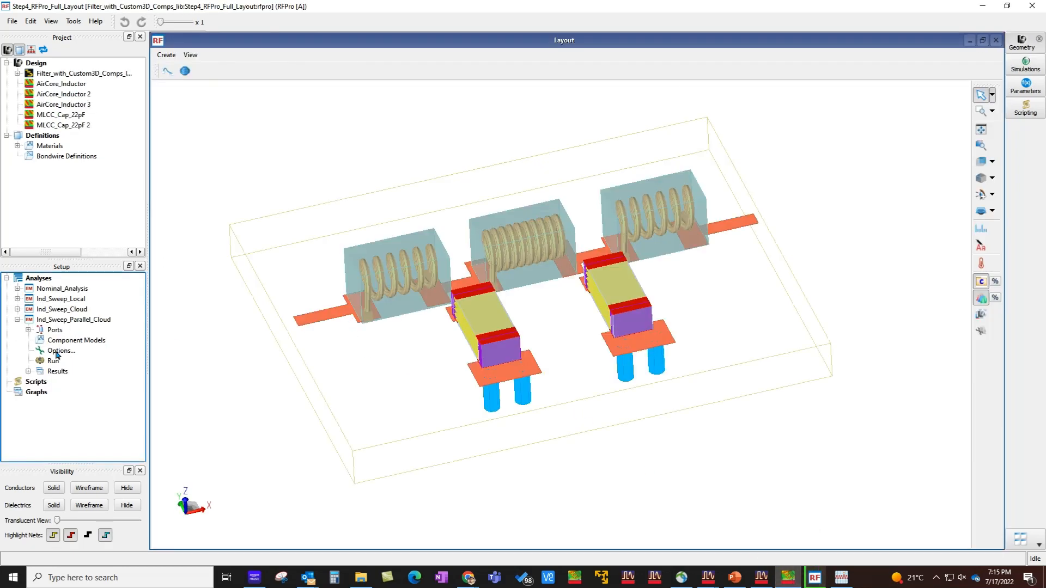
Review Ind_Sweep_Parallel_Cloud Resources (Max parallel jobs 4) and cancel without changes.
{"action": "left_click", "coordinate": [61, 351]}
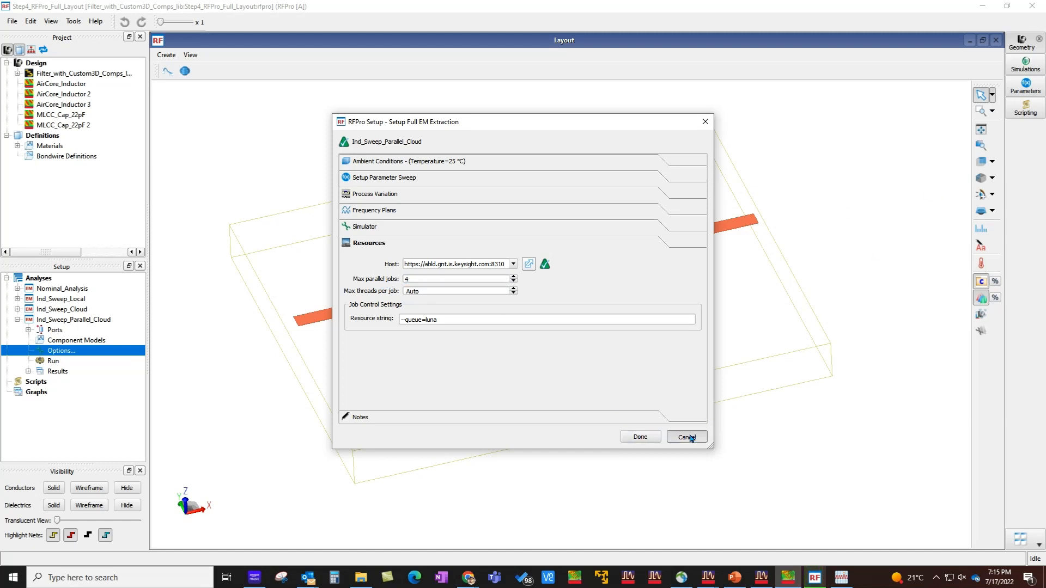
{"action": "left_click", "coordinate": [687, 437]}
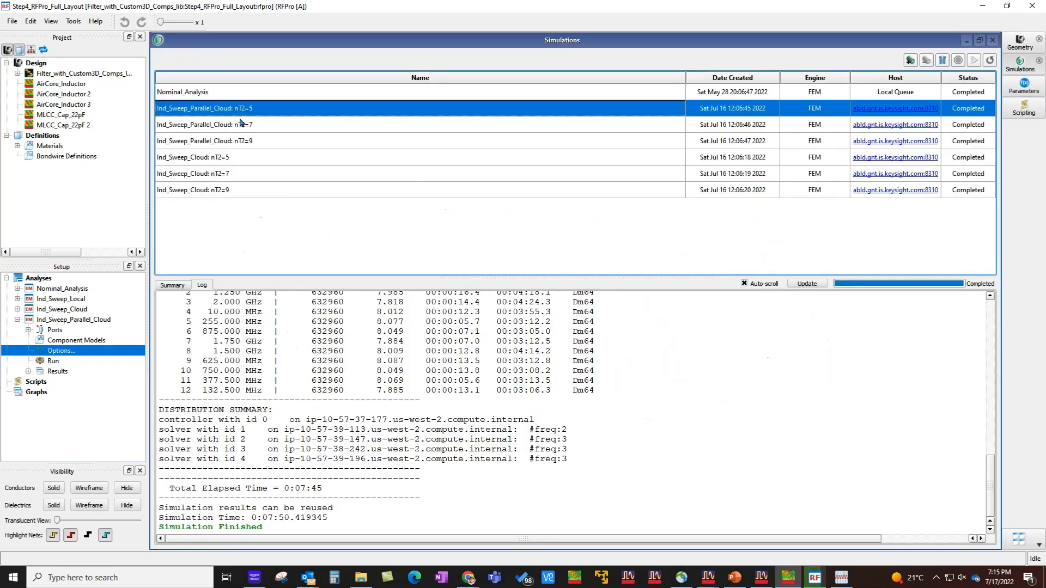
{"action": "left_click", "coordinate": [204, 141]}
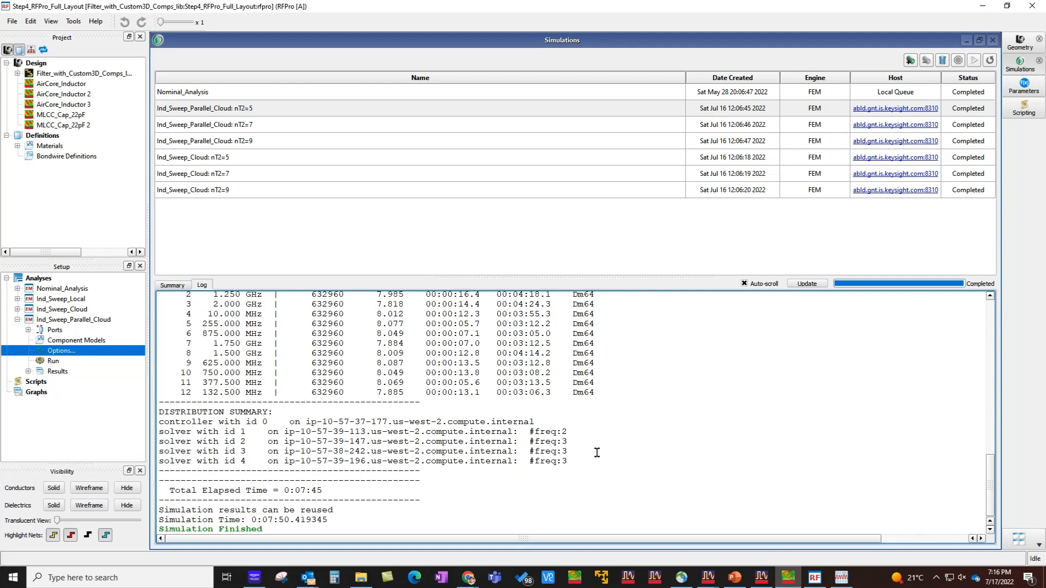
{"action": "mouse_move", "coordinate": [622, 451]}
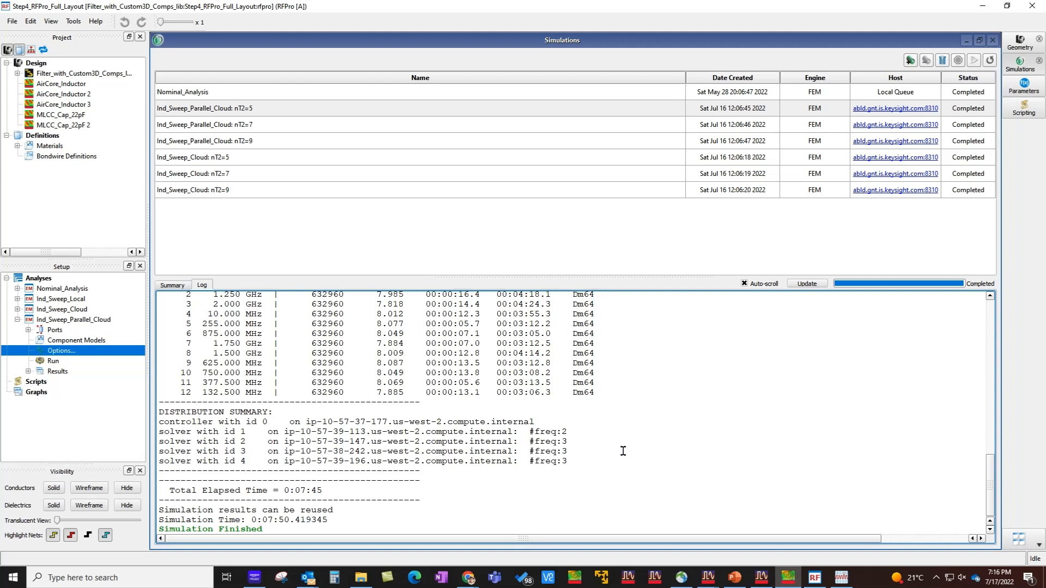